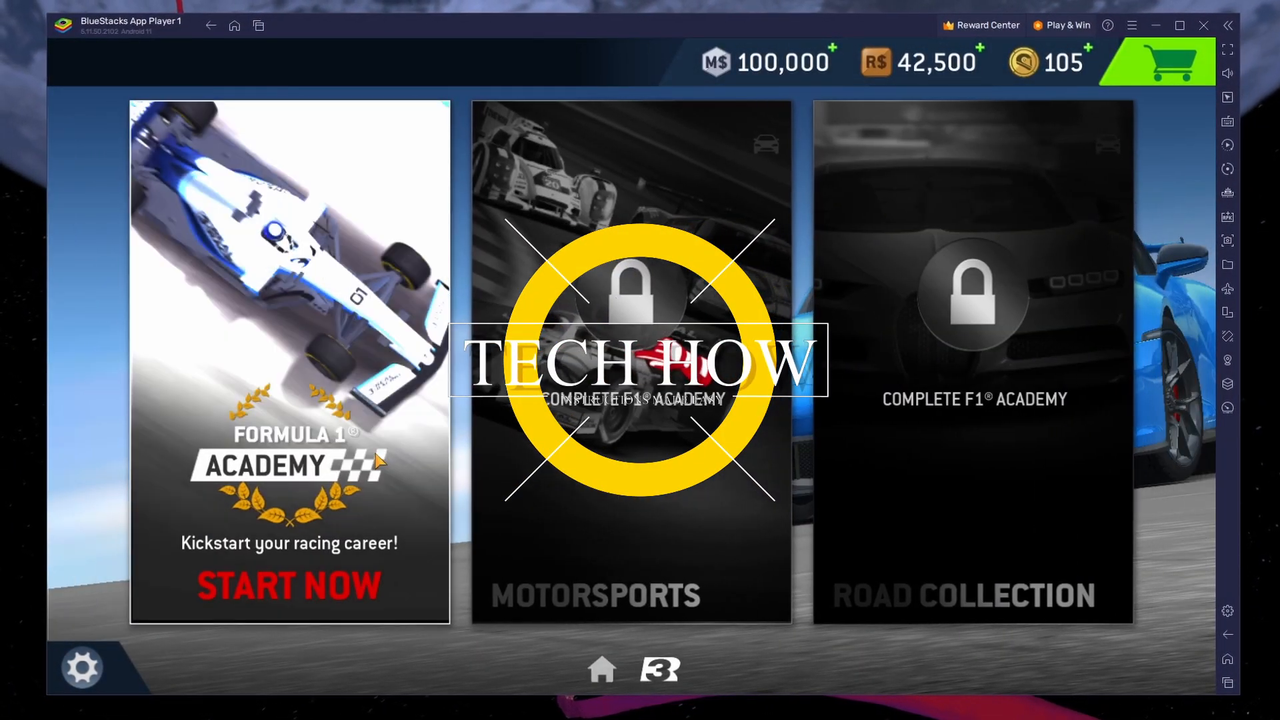
# Begin the Formula 1 Academy career and race stage 01 Get On Track at Yas Marina
pyautogui.click(286, 586)
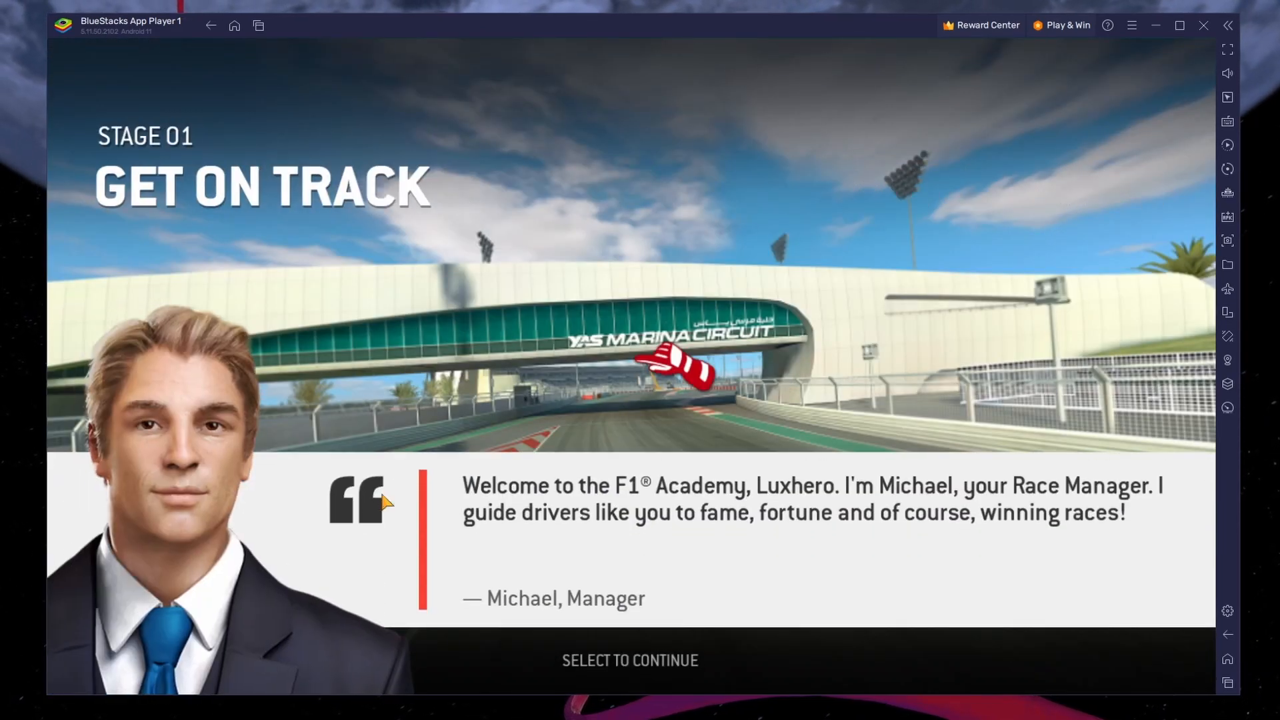
pyautogui.click(630, 660)
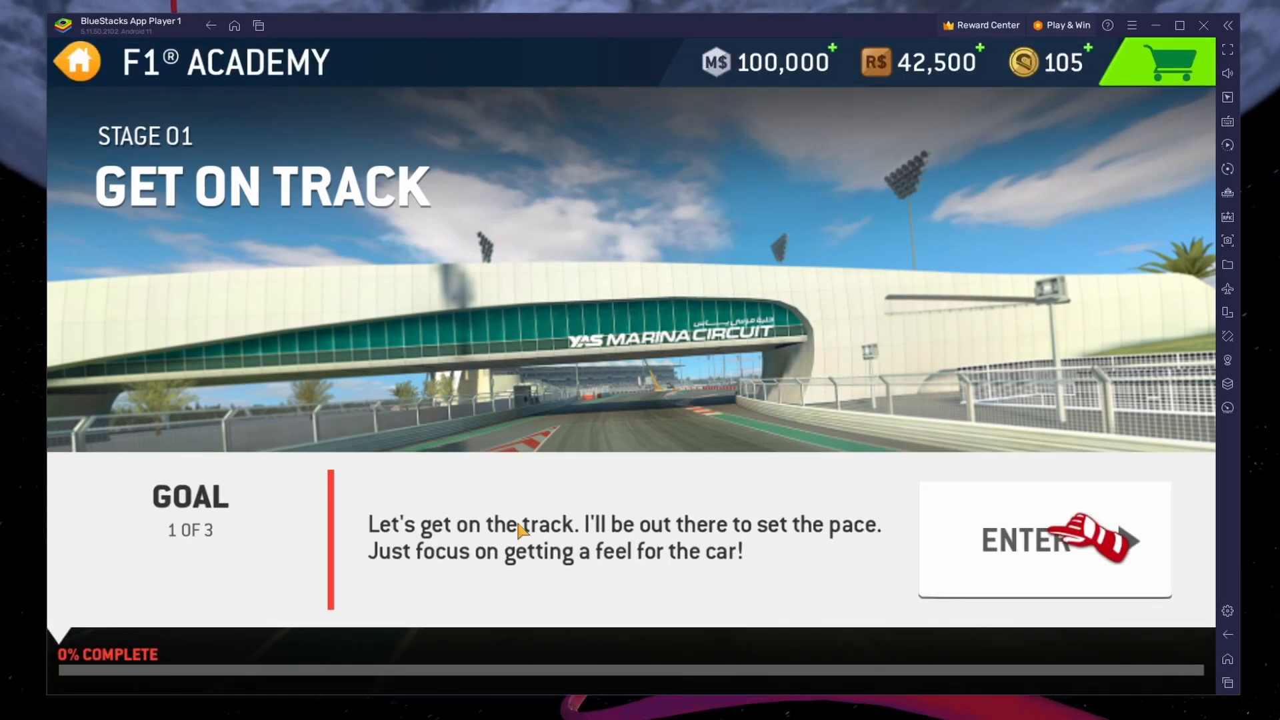
pyautogui.click(1041, 539)
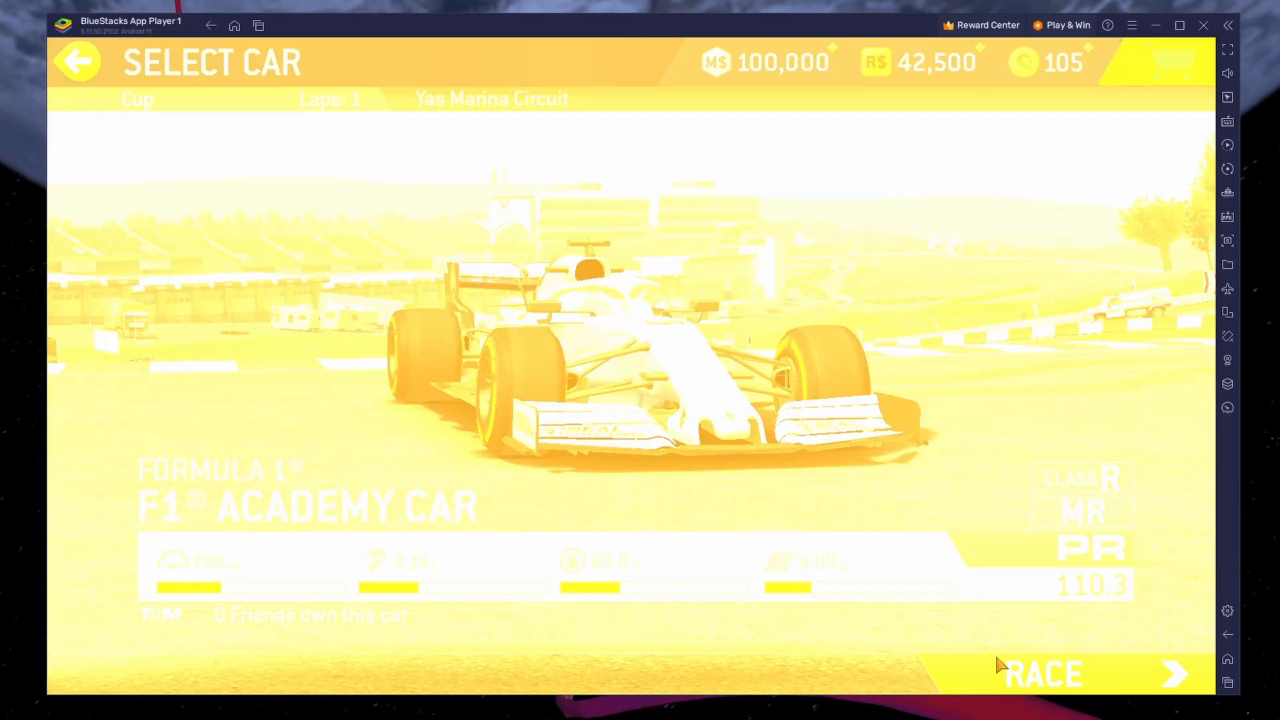
pyautogui.click(1044, 673)
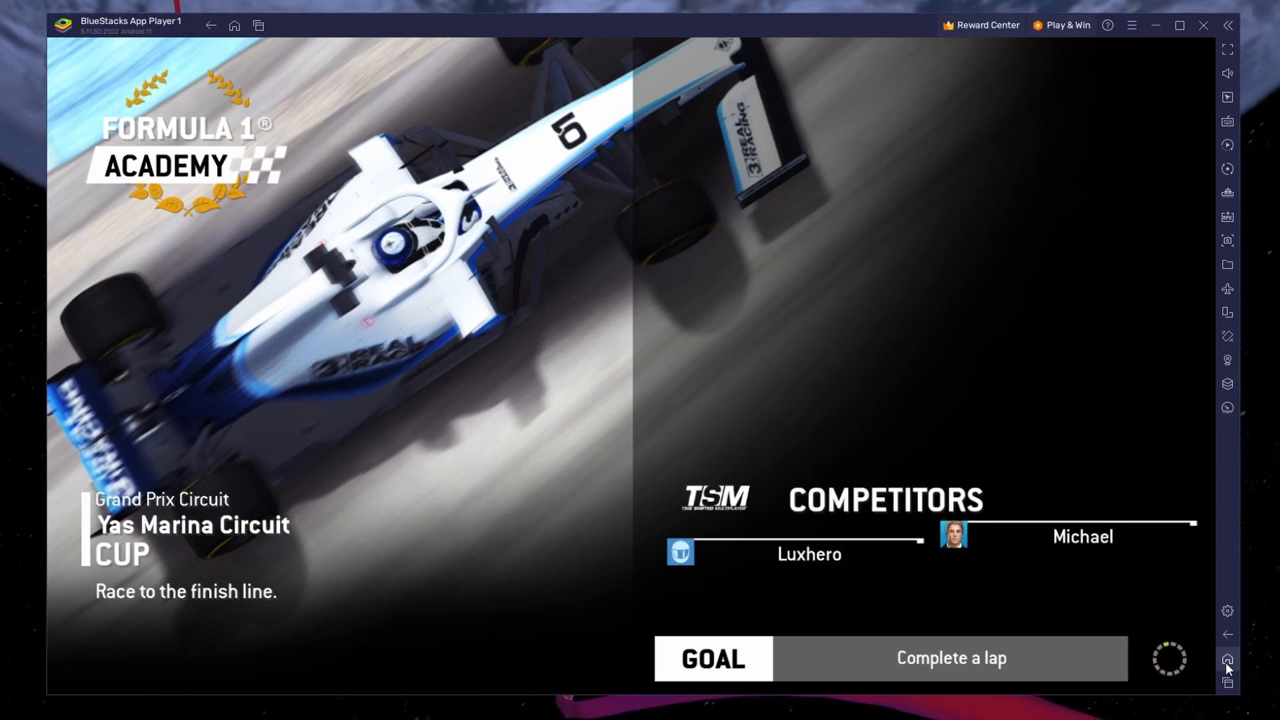
# Leave the race for the BlueStacks home screen using the sidebar Home button
pyautogui.click(1227, 658)
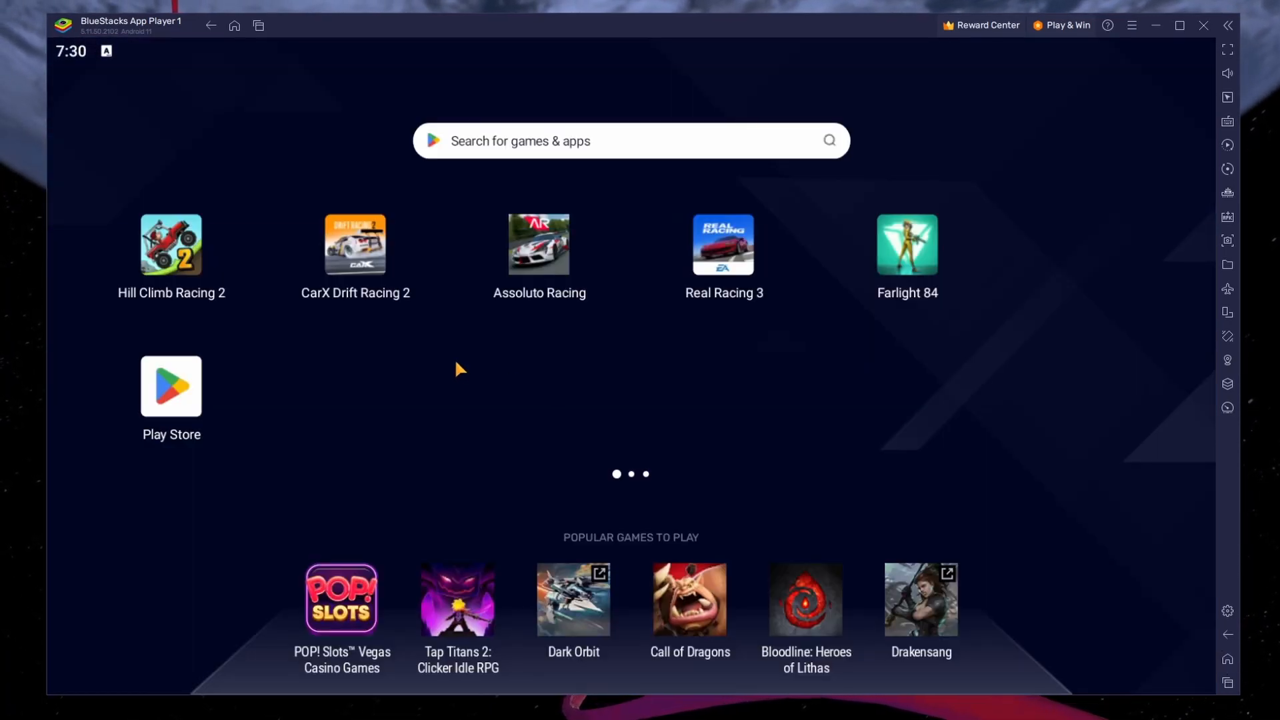
pyautogui.moveTo(623, 357)
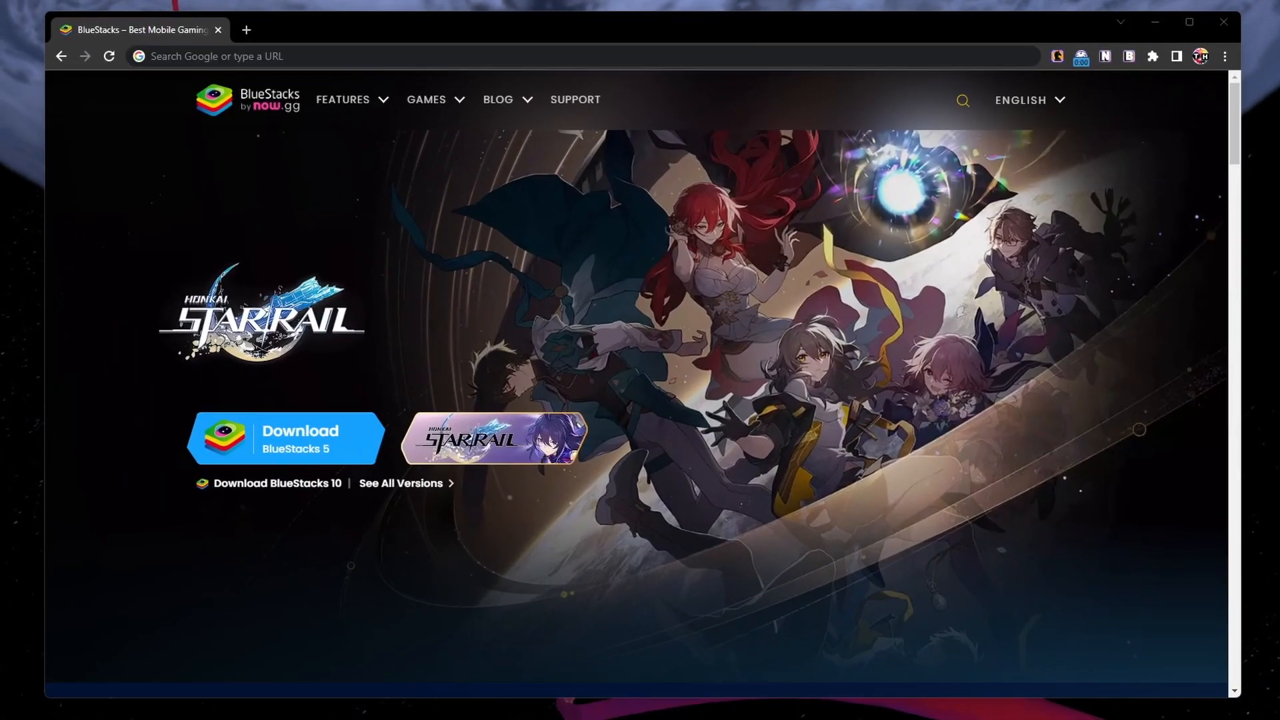
pyautogui.moveTo(360, 452)
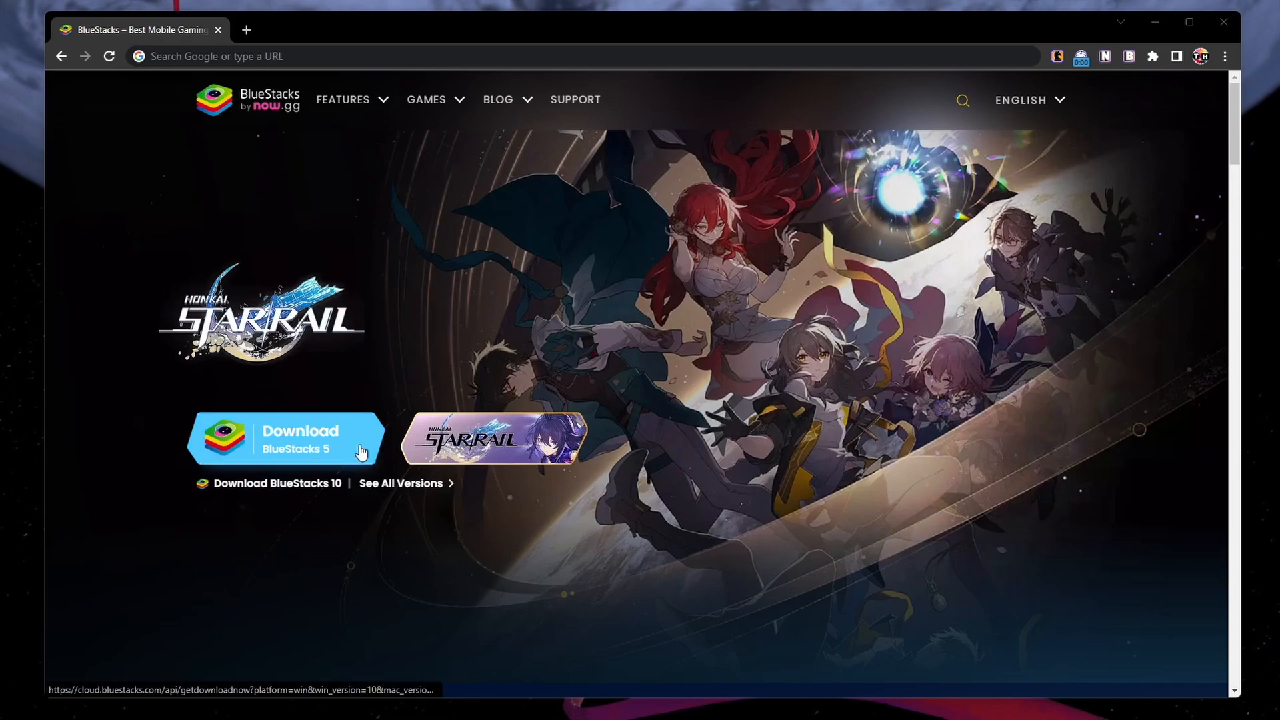
# Download the BlueStacks 5 installer in Chrome and run it to update the emulator
pyautogui.click(286, 440)
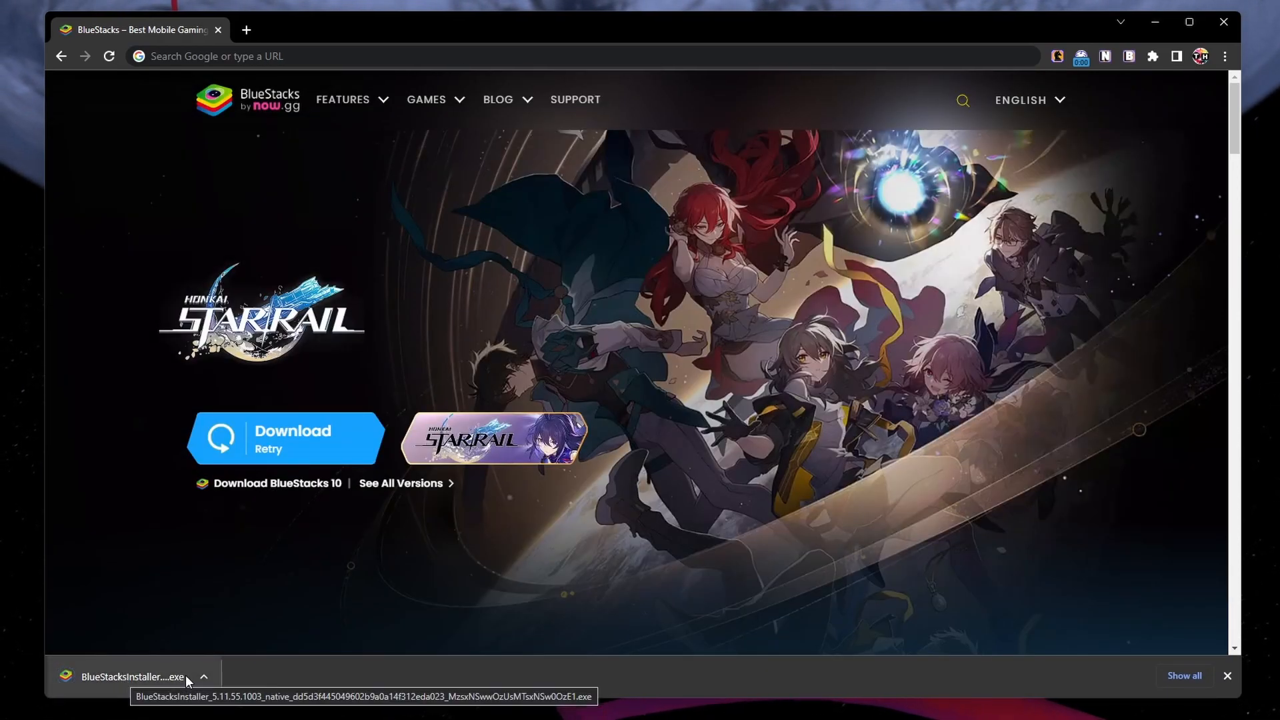
pyautogui.click(140, 693)
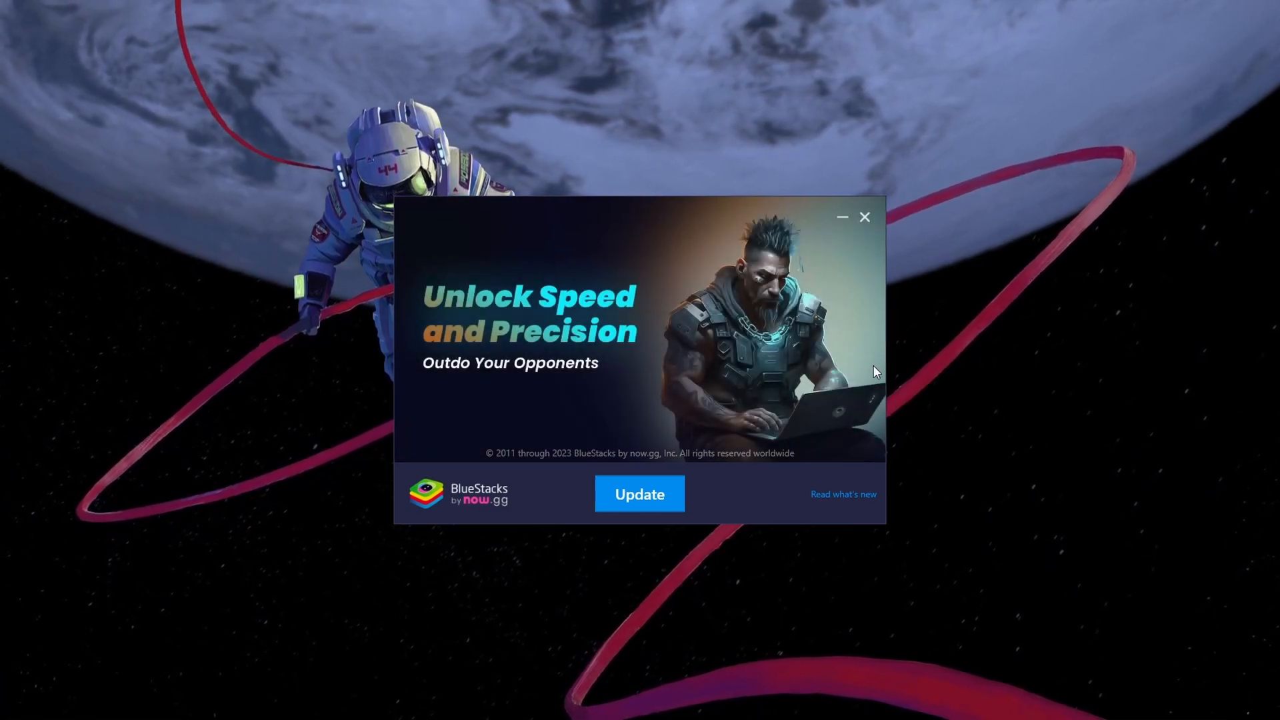
pyautogui.click(865, 218)
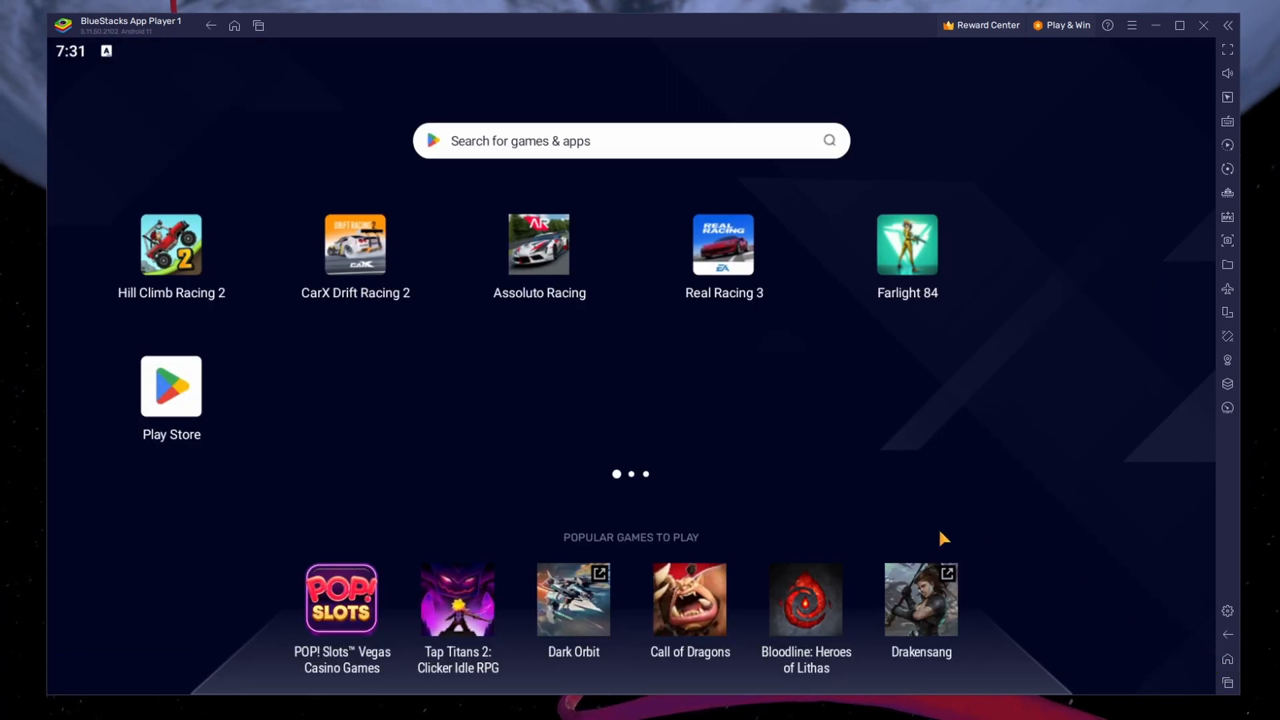
pyautogui.click(172, 386)
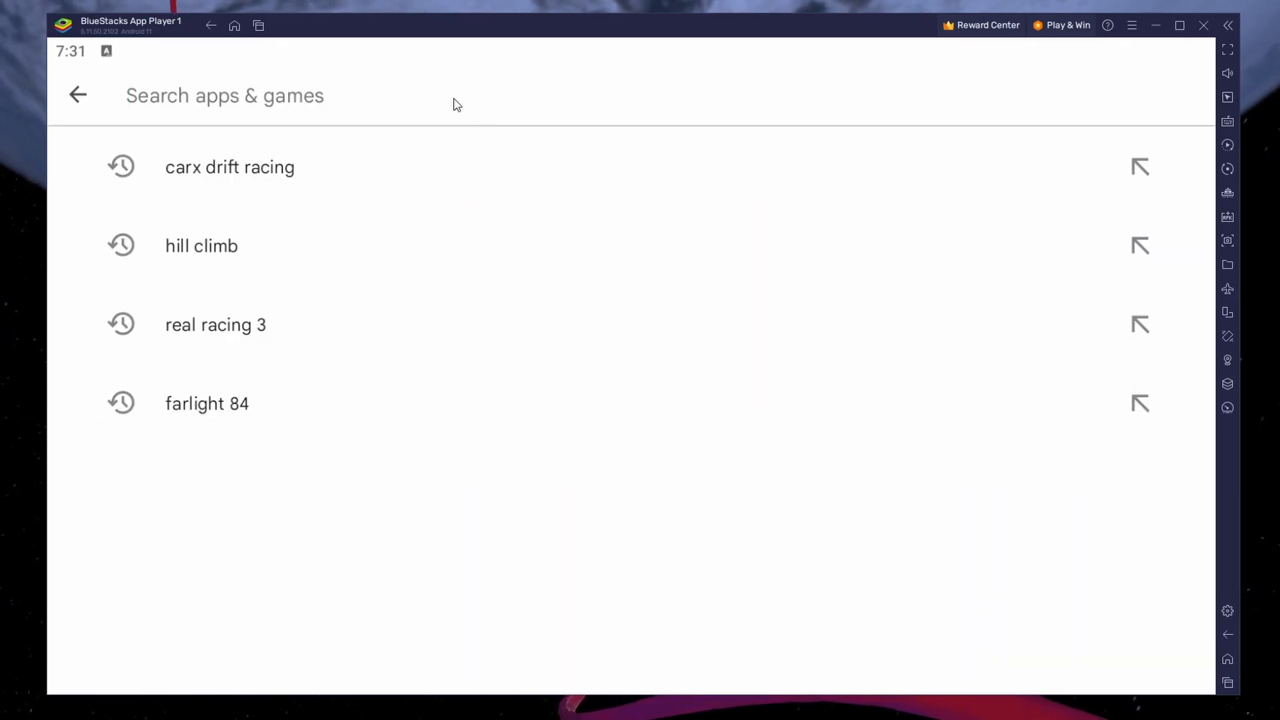
pyautogui.click(215, 325)
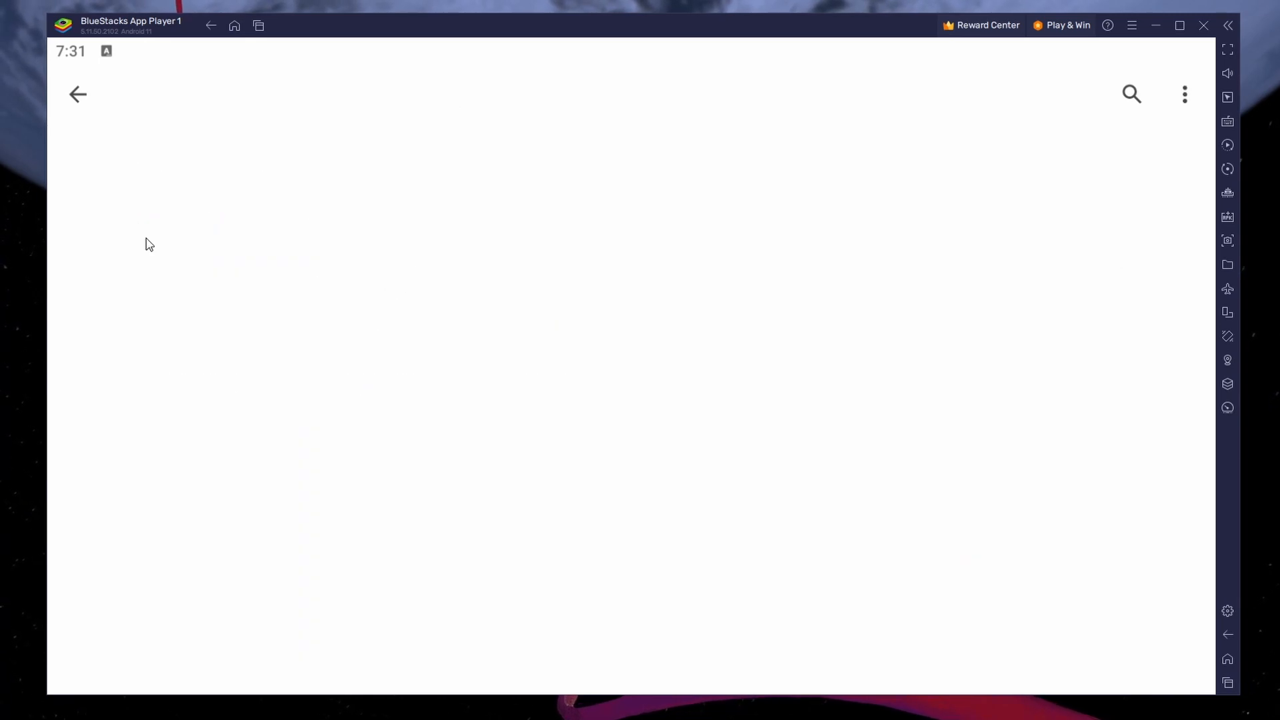
pyautogui.scroll(-3)
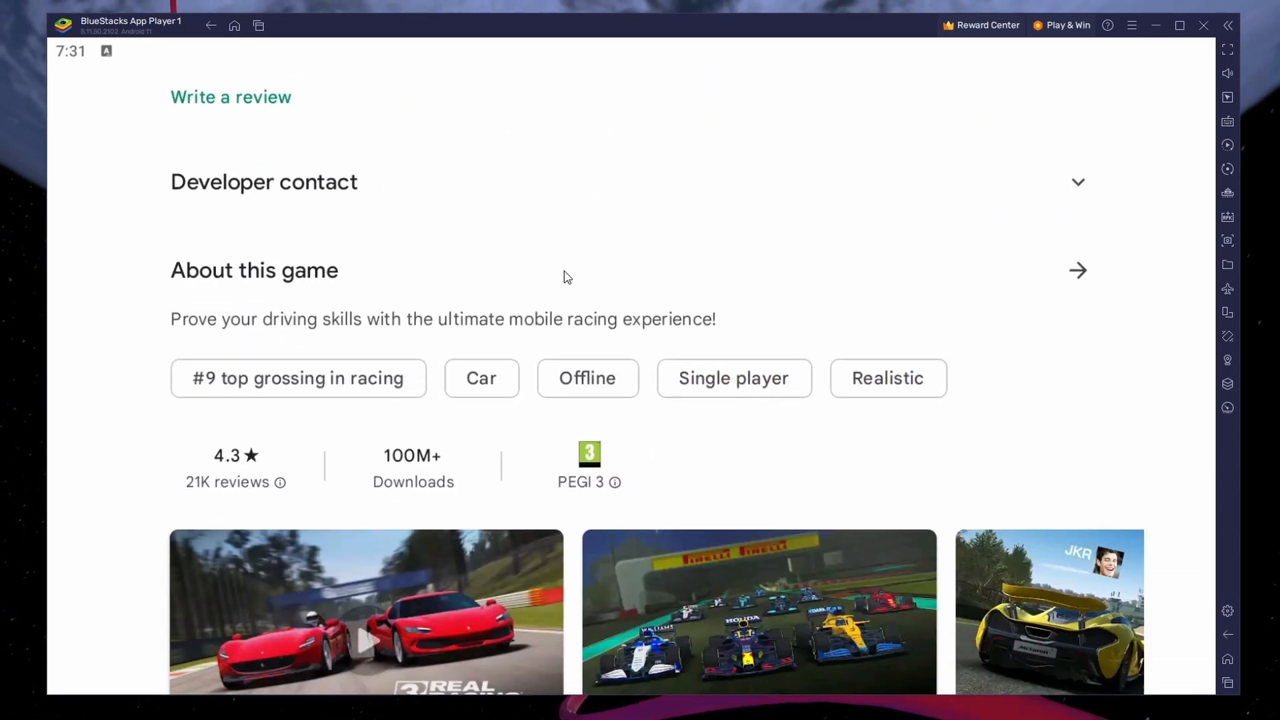
pyautogui.scroll(-3)
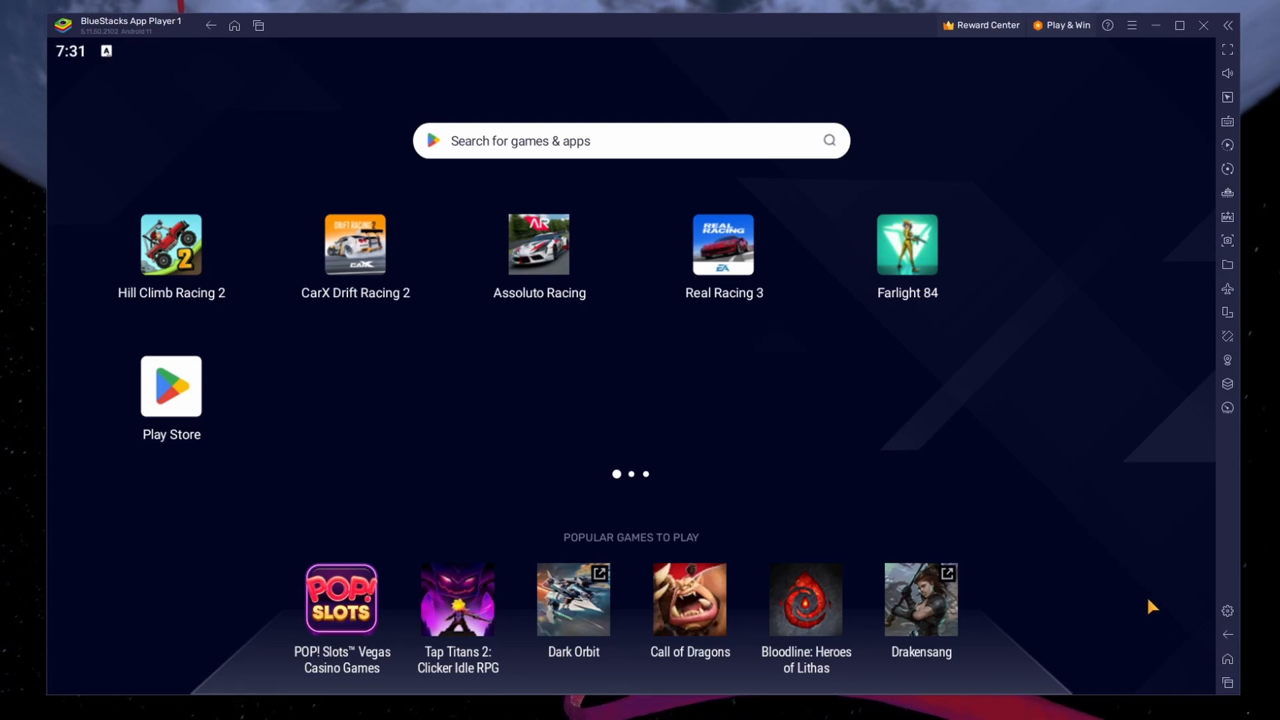
# Review the gamepad detection, input and vibration options in BlueStacks Settings, then return to Performance
pyautogui.click(1227, 611)
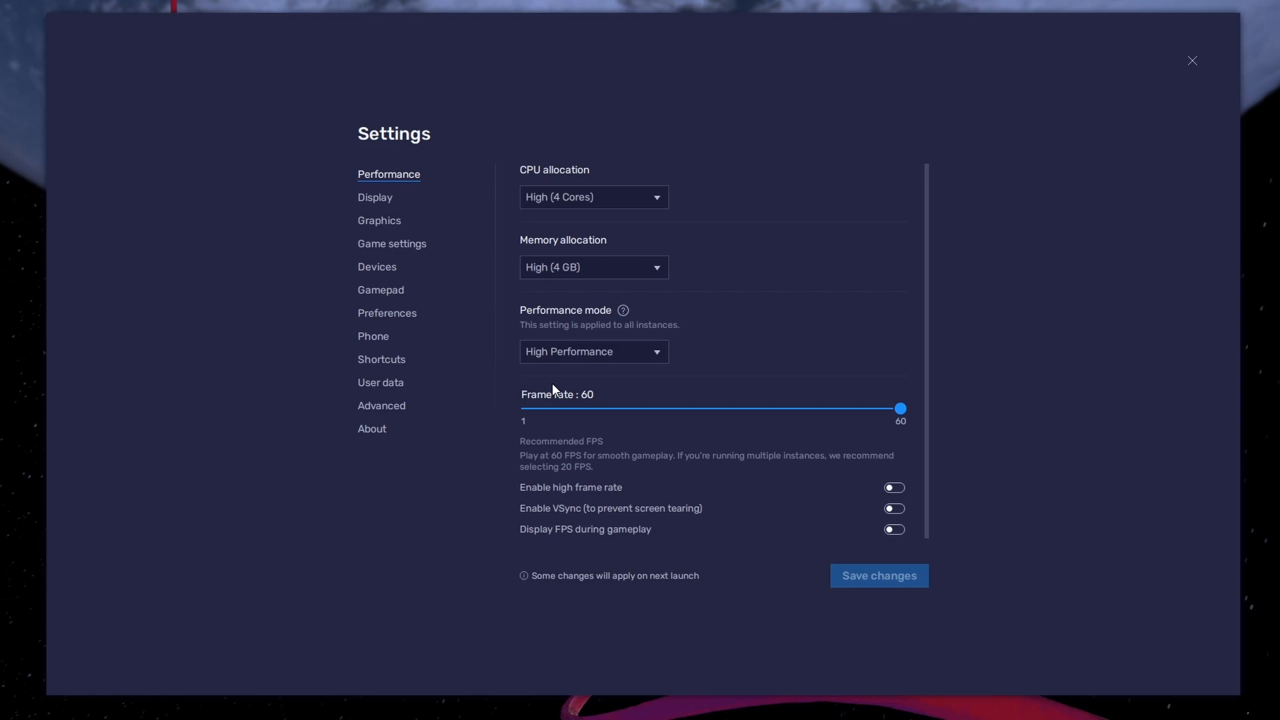
pyautogui.click(380, 290)
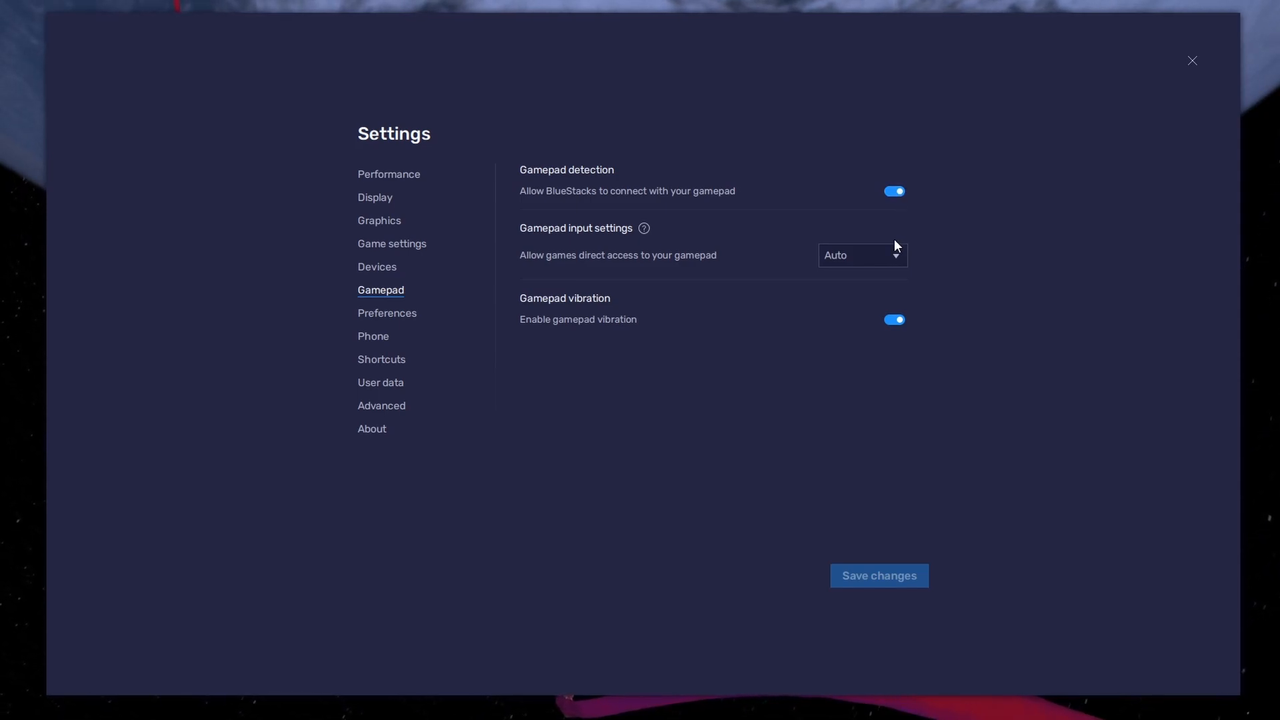
pyautogui.click(862, 255)
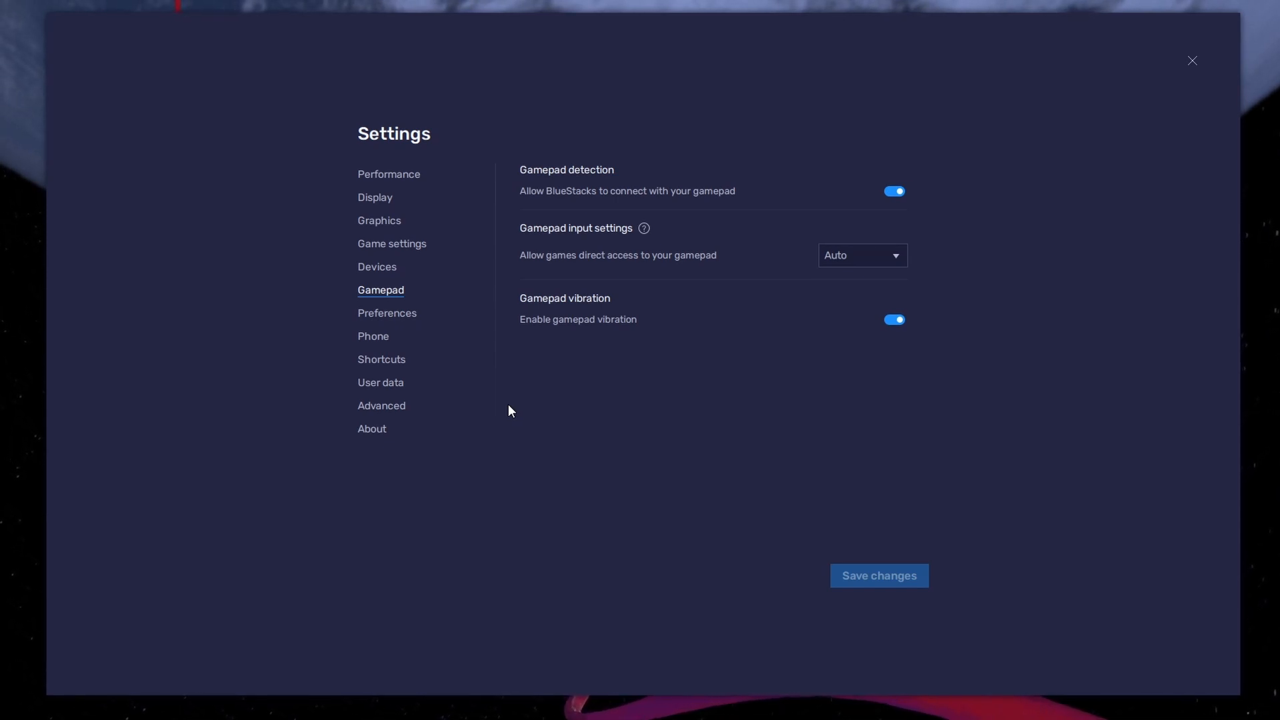
pyautogui.click(388, 174)
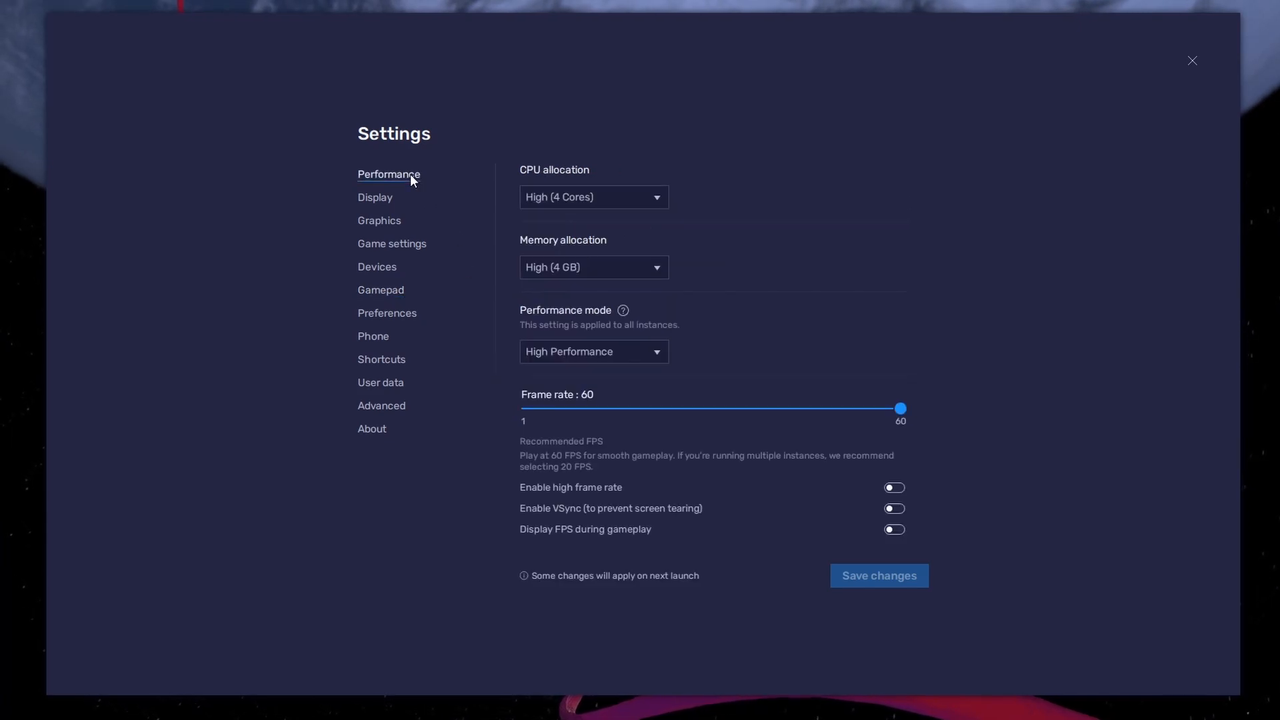
# Keep CPU and memory allocation at High, set Performance mode to Balanced, enable high frame rate
pyautogui.click(593, 196)
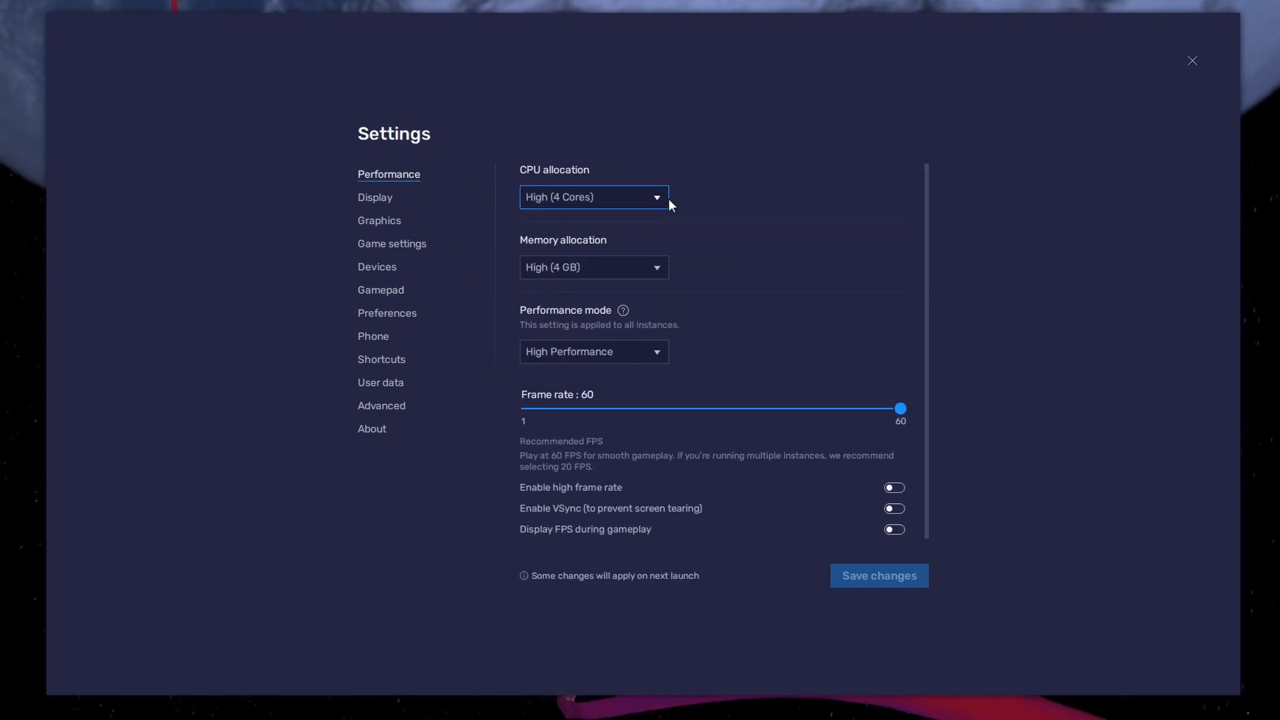
pyautogui.click(593, 197)
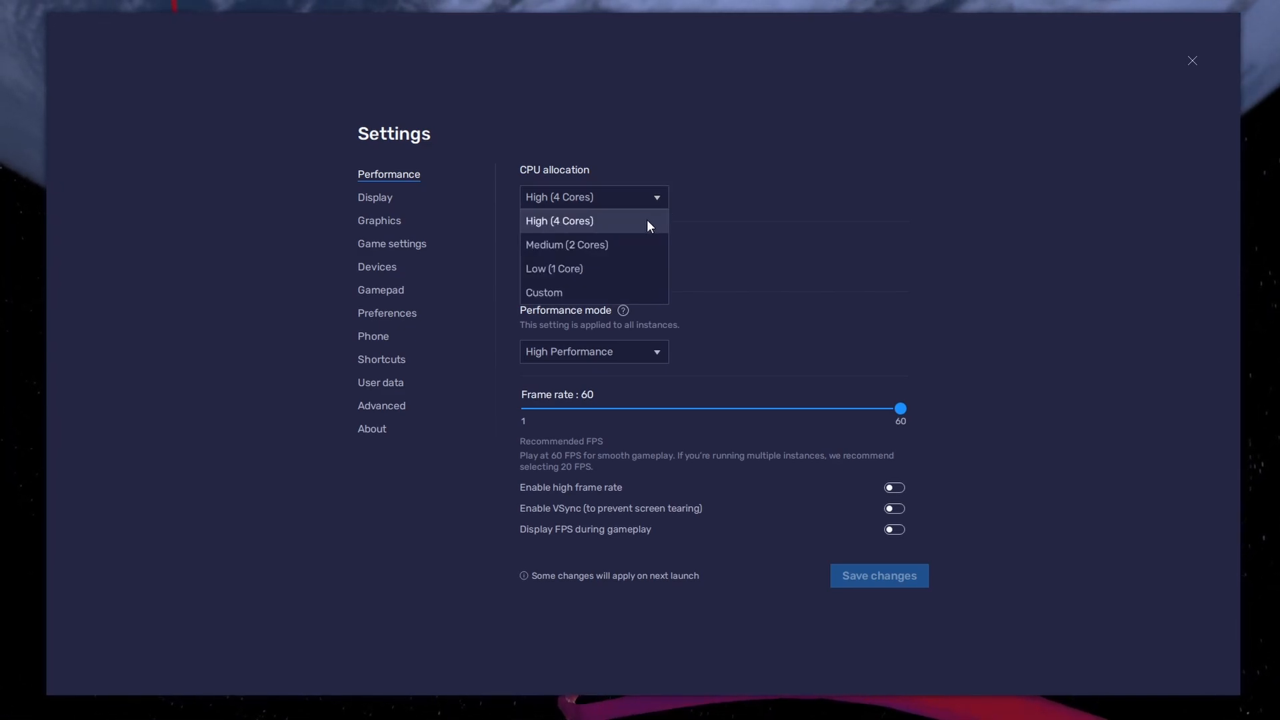
pyautogui.click(585, 221)
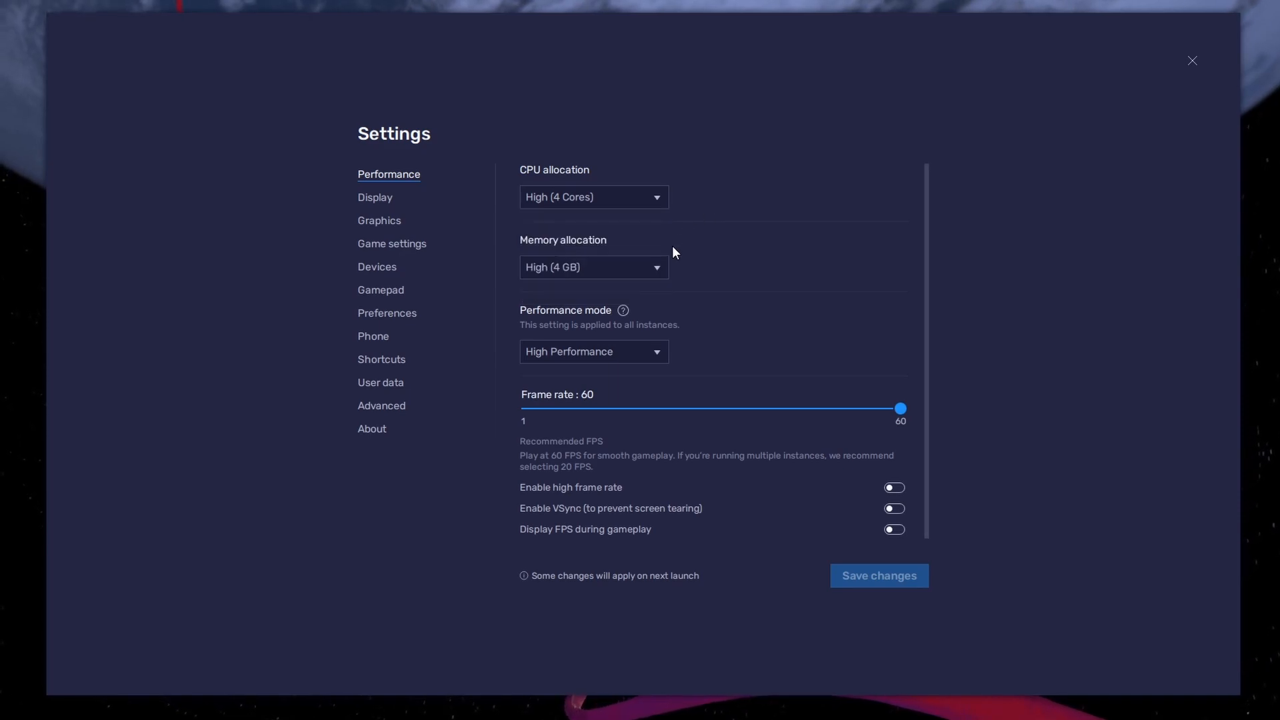
pyautogui.click(593, 268)
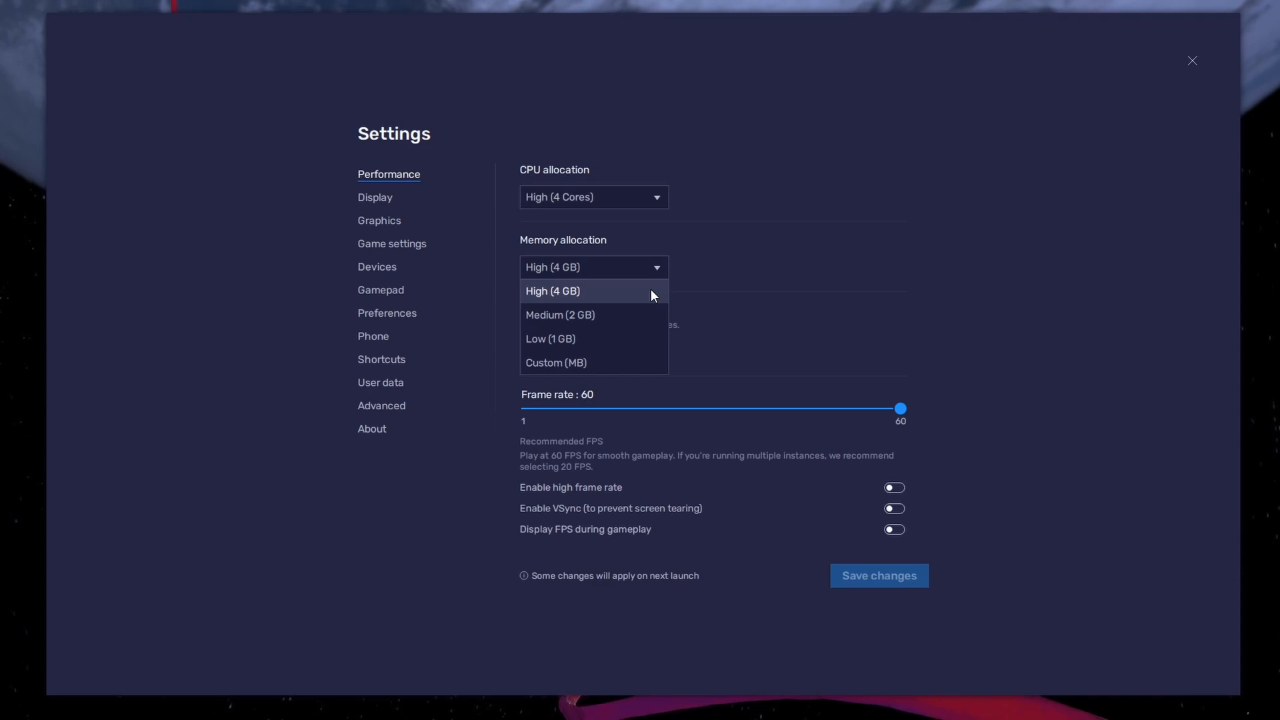
pyautogui.moveTo(652, 319)
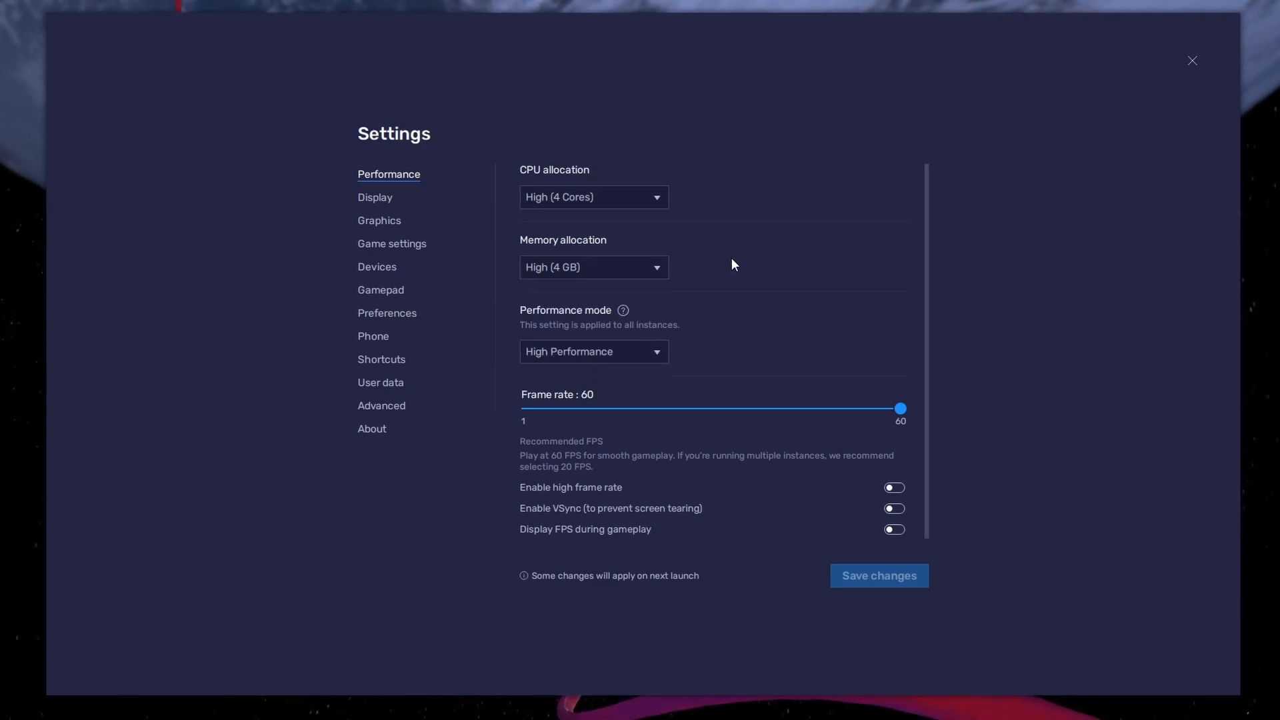
pyautogui.click(593, 351)
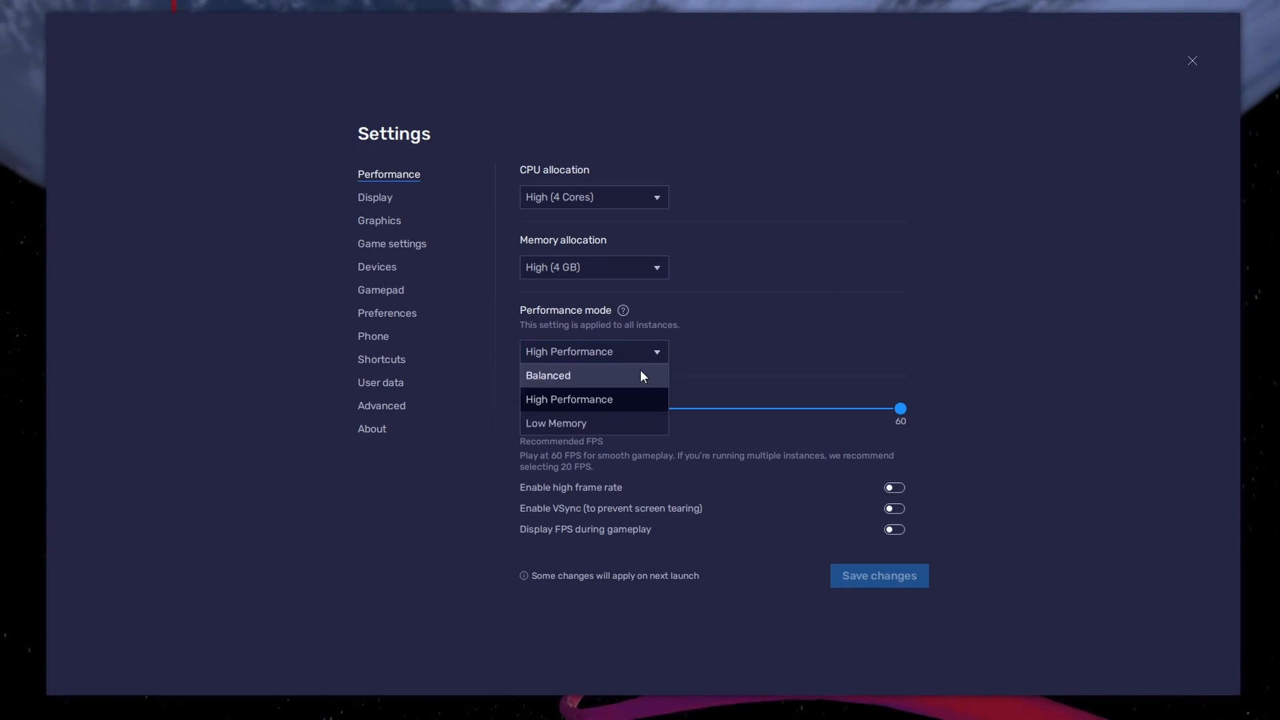
pyautogui.click(573, 375)
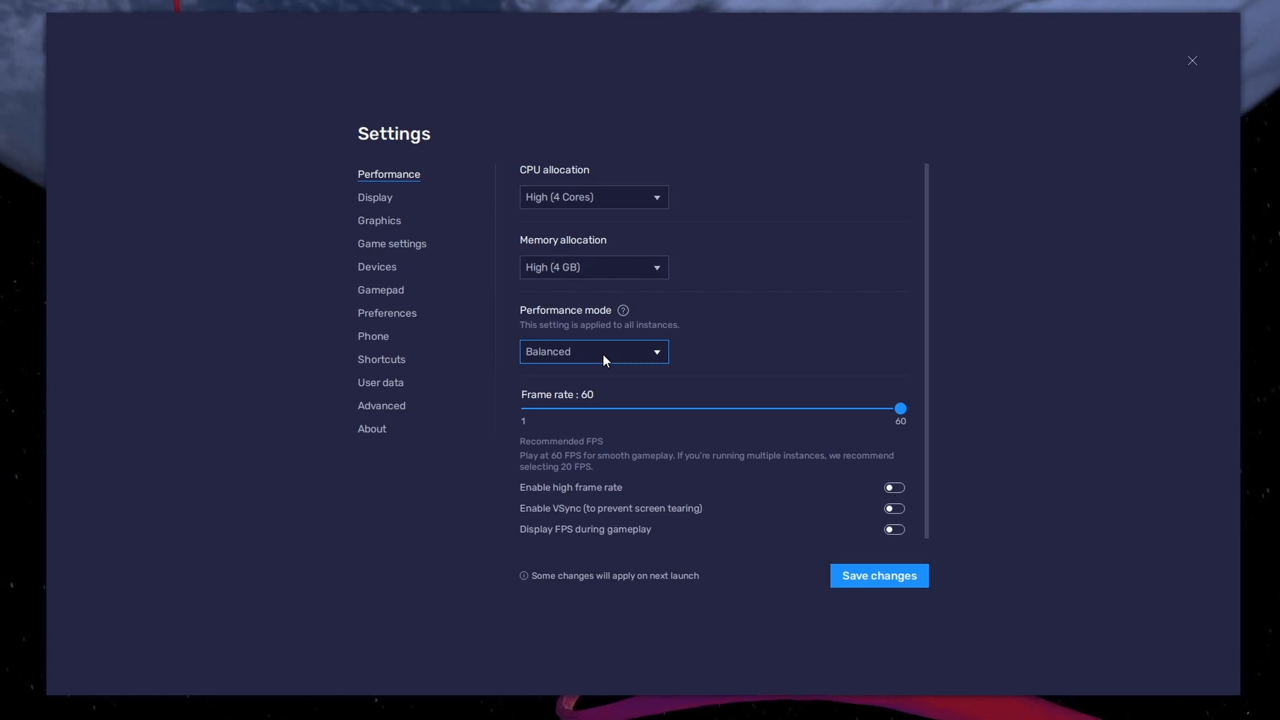
pyautogui.click(894, 487)
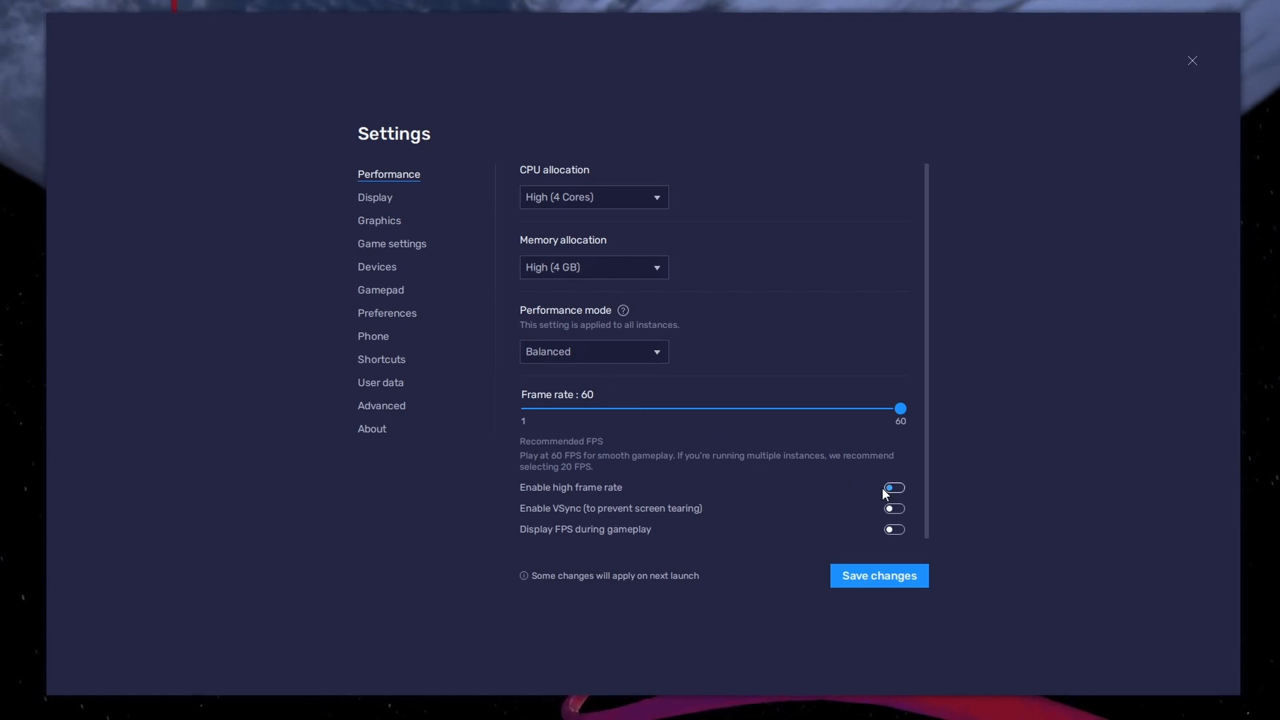
# Enable high frame rate support and drag the frame rate slider from 20 to 113
pyautogui.click(893, 487)
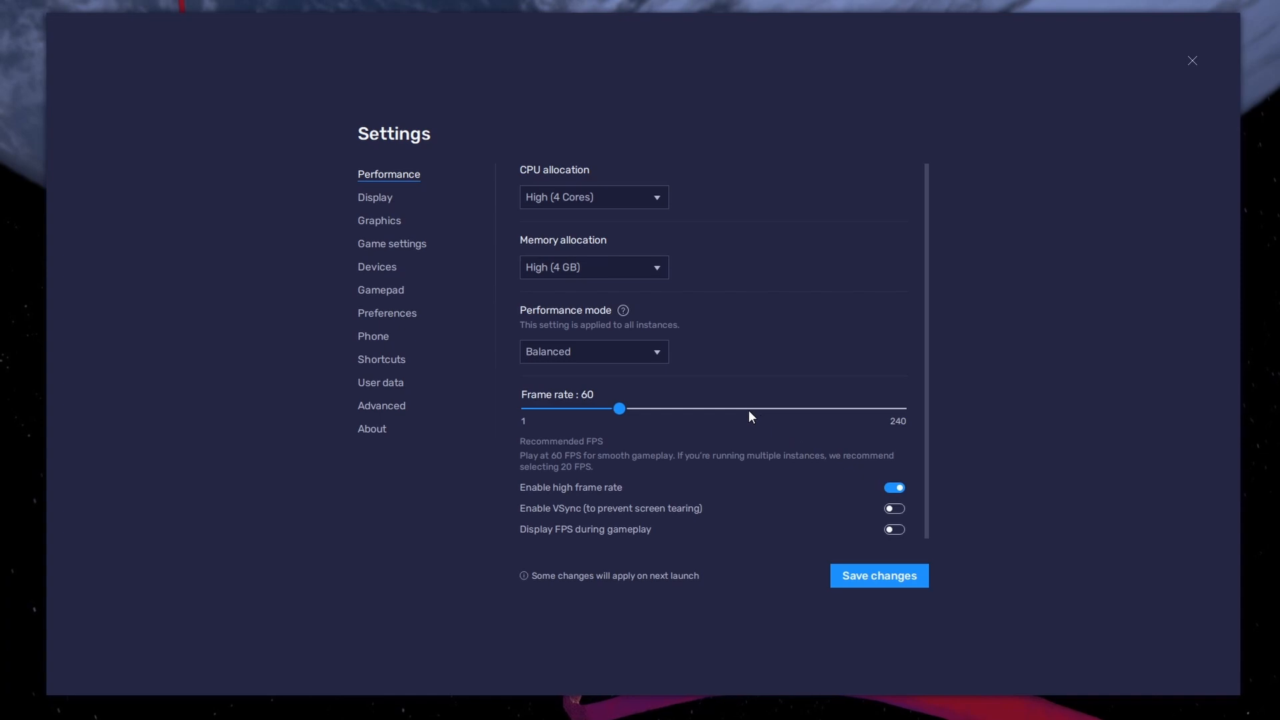
pyautogui.moveTo(619, 408); pyautogui.dragTo(749, 408)
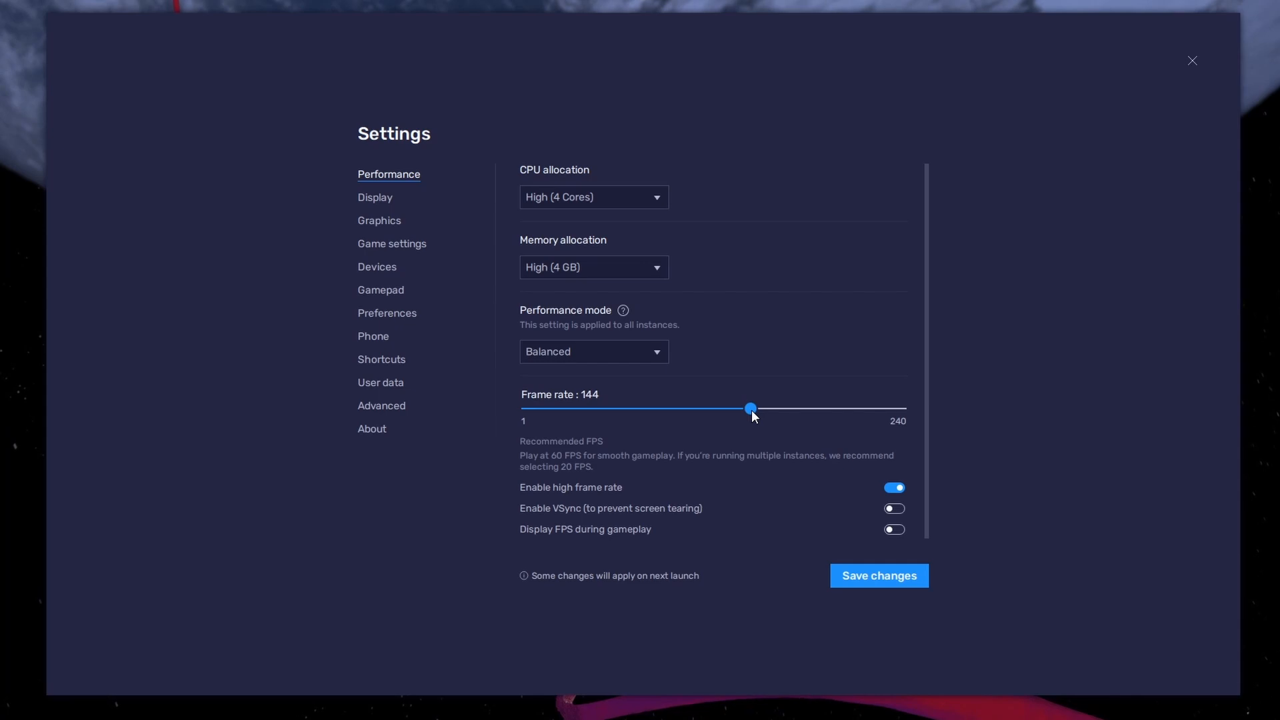
pyautogui.moveTo(749, 407); pyautogui.dragTo(558, 408)
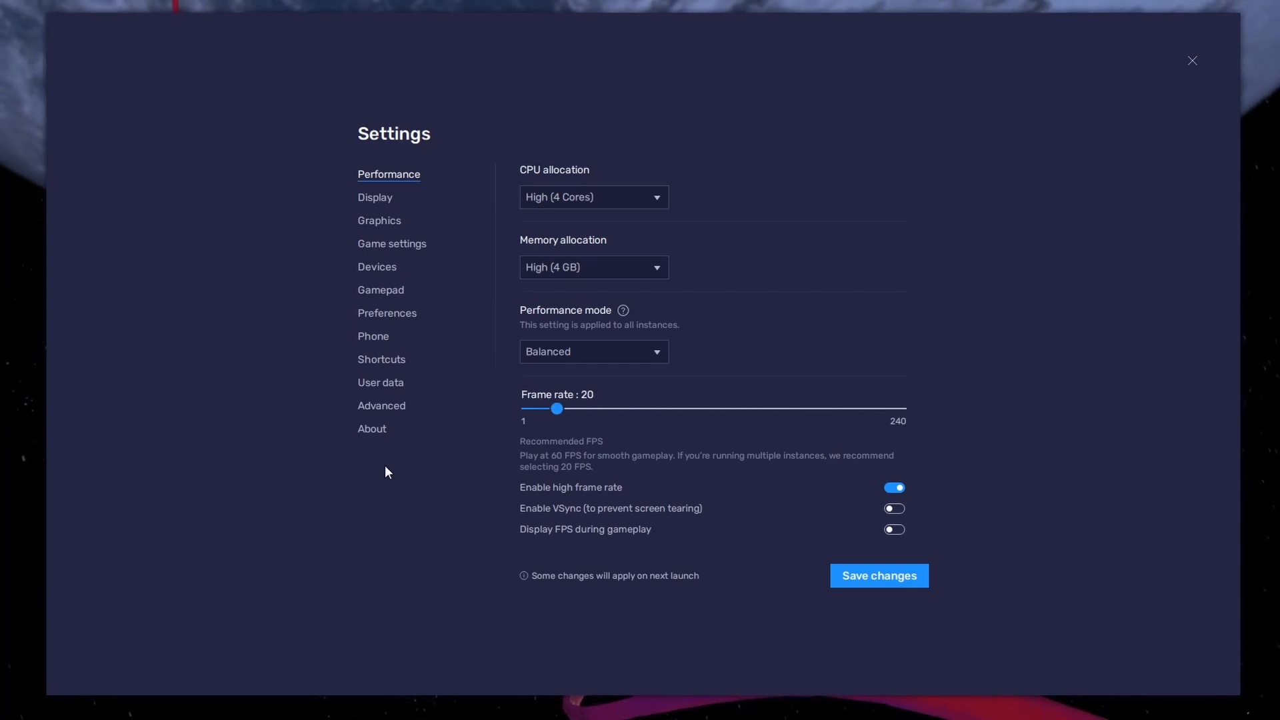
pyautogui.moveTo(557, 408); pyautogui.dragTo(700, 407)
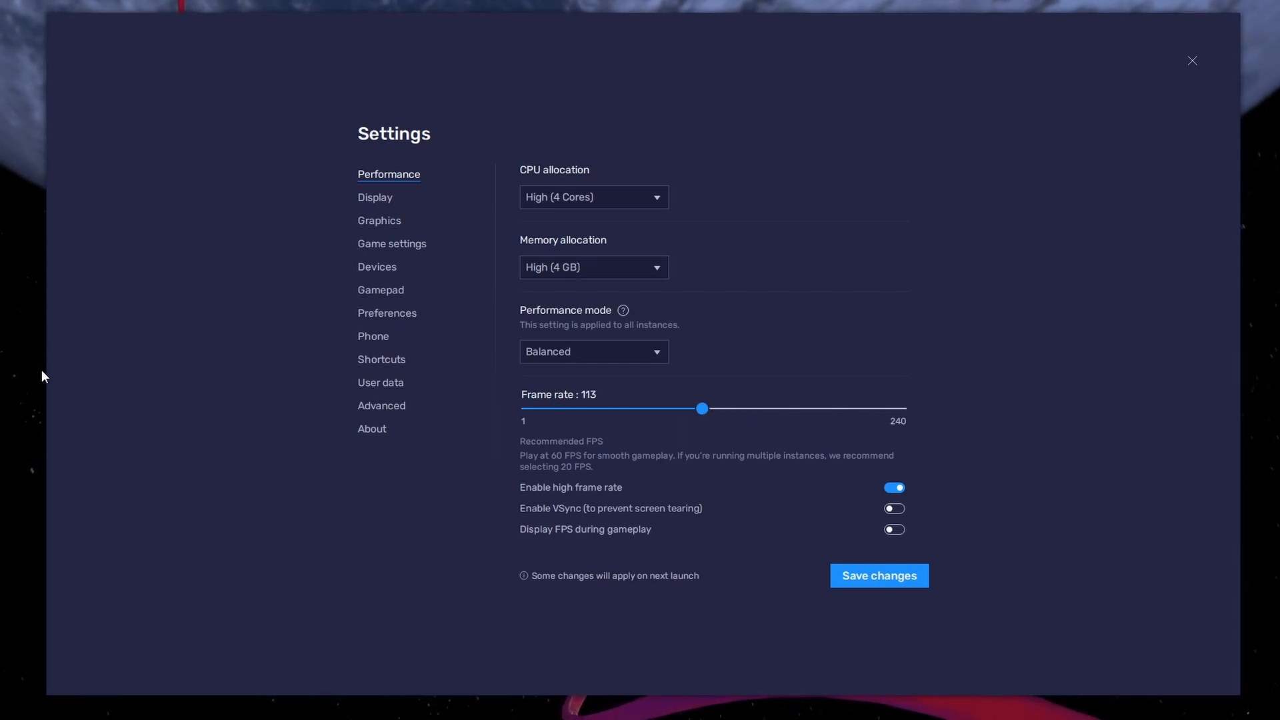
pyautogui.moveTo(118, 523)
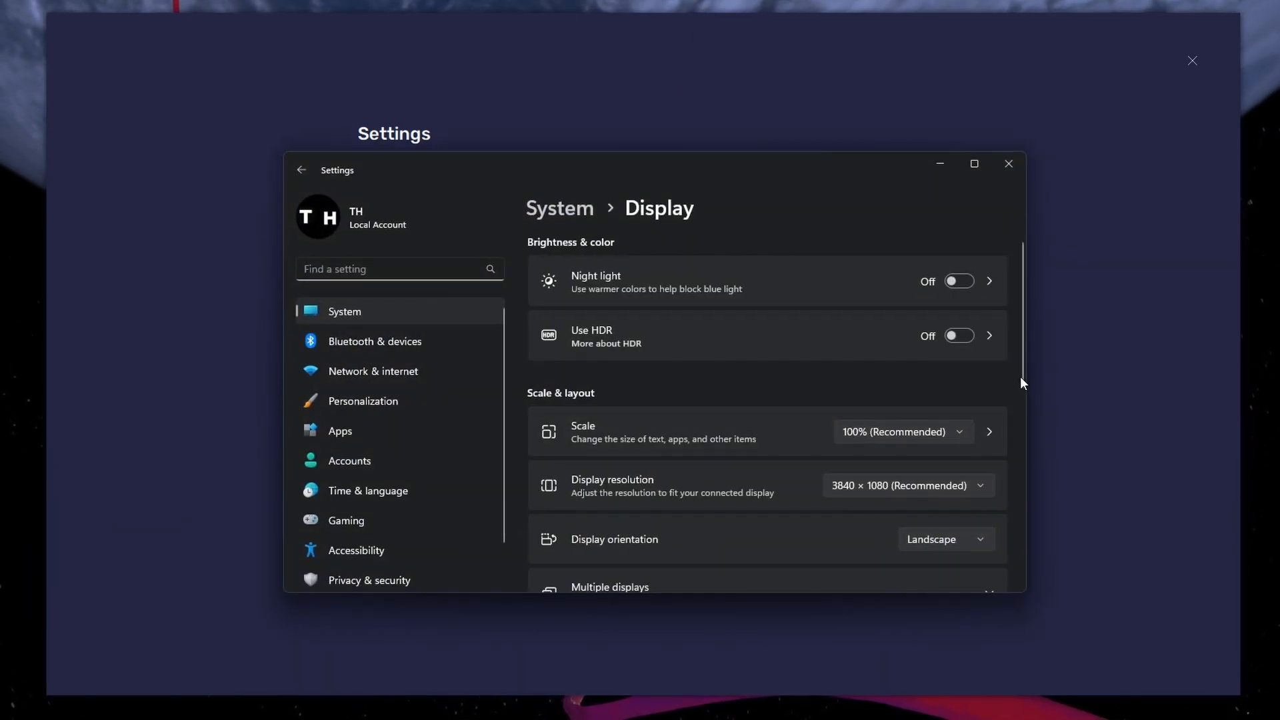
# Confirm the monitor's 119.97 Hz refresh rate in Windows, then set BlueStacks to 120 FPS
pyautogui.scroll(-3)
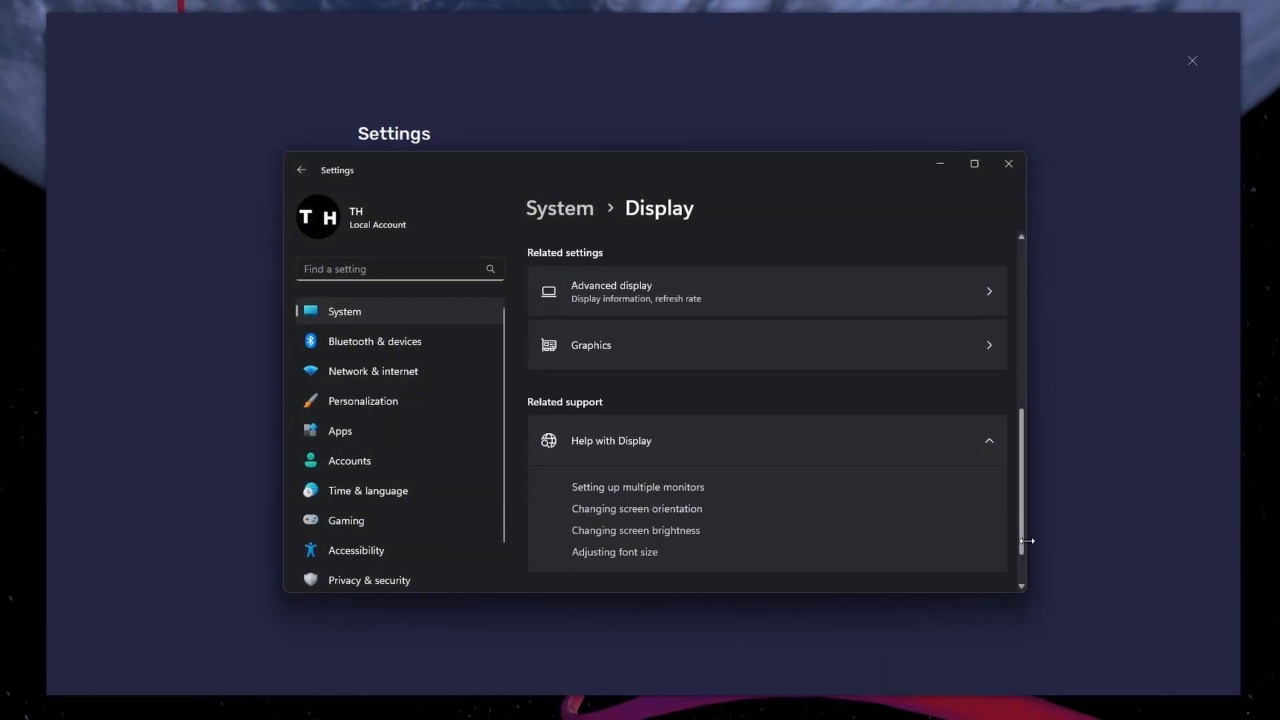
pyautogui.click(636, 290)
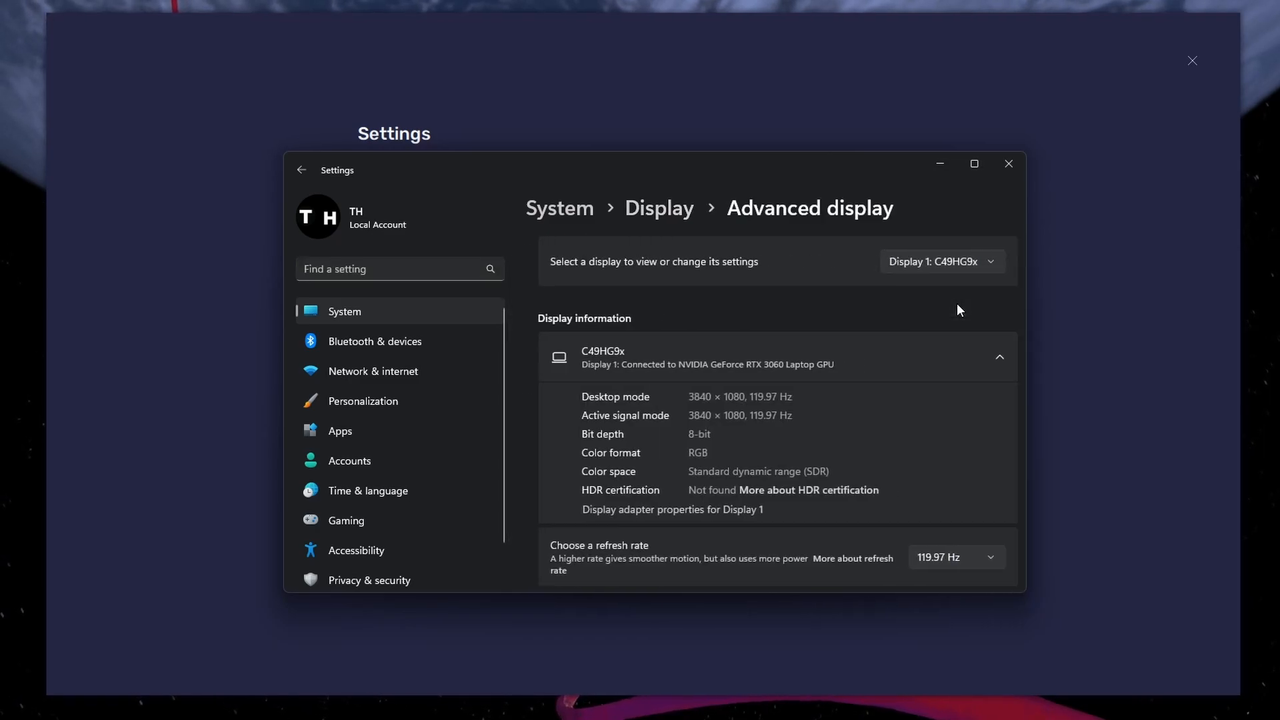
pyautogui.scroll(-3)
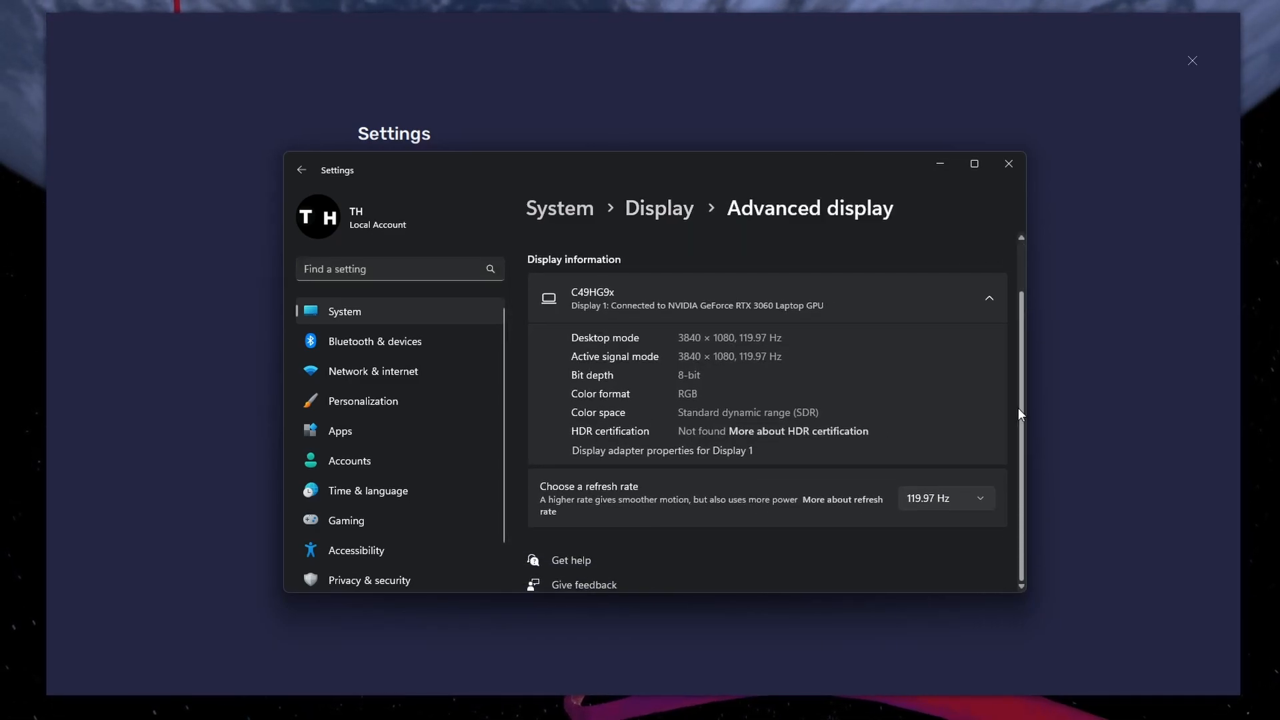
pyautogui.click(946, 498)
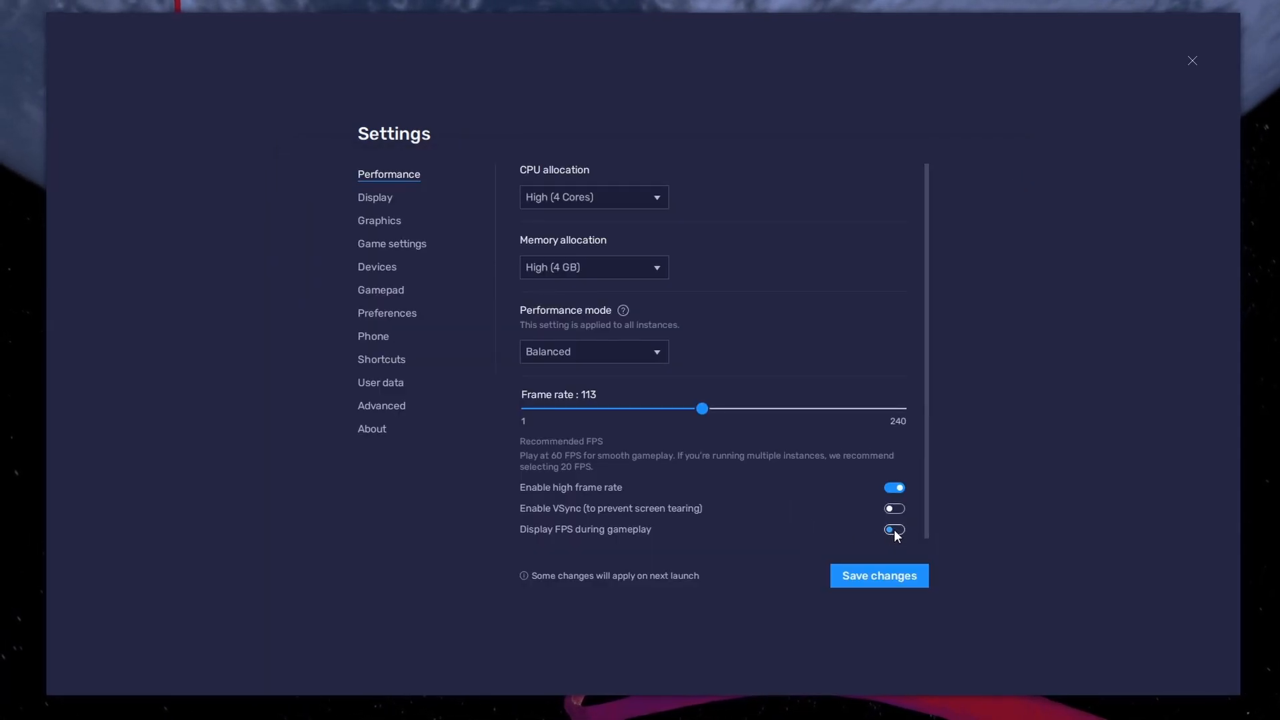
pyautogui.moveTo(700, 408); pyautogui.dragTo(713, 408)
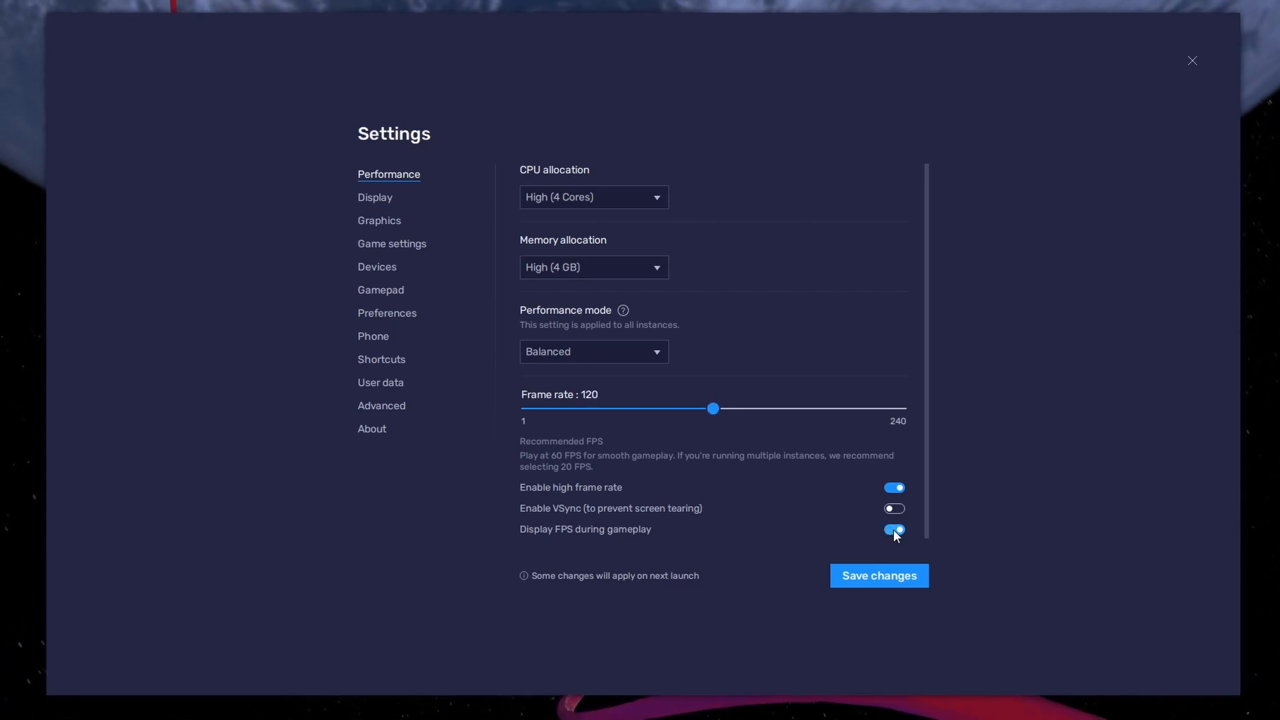
# Set the BlueStacks display to landscape at 2560 x 1440 and save the changes
pyautogui.click(375, 198)
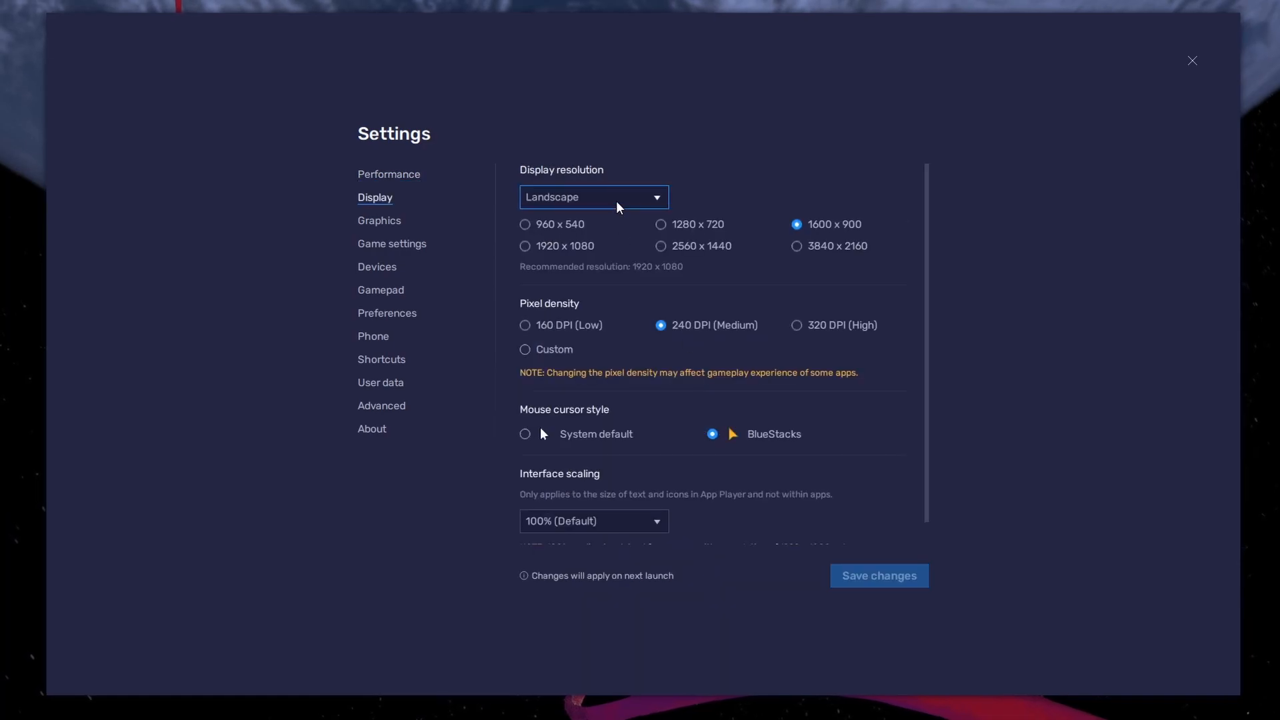
pyautogui.click(593, 197)
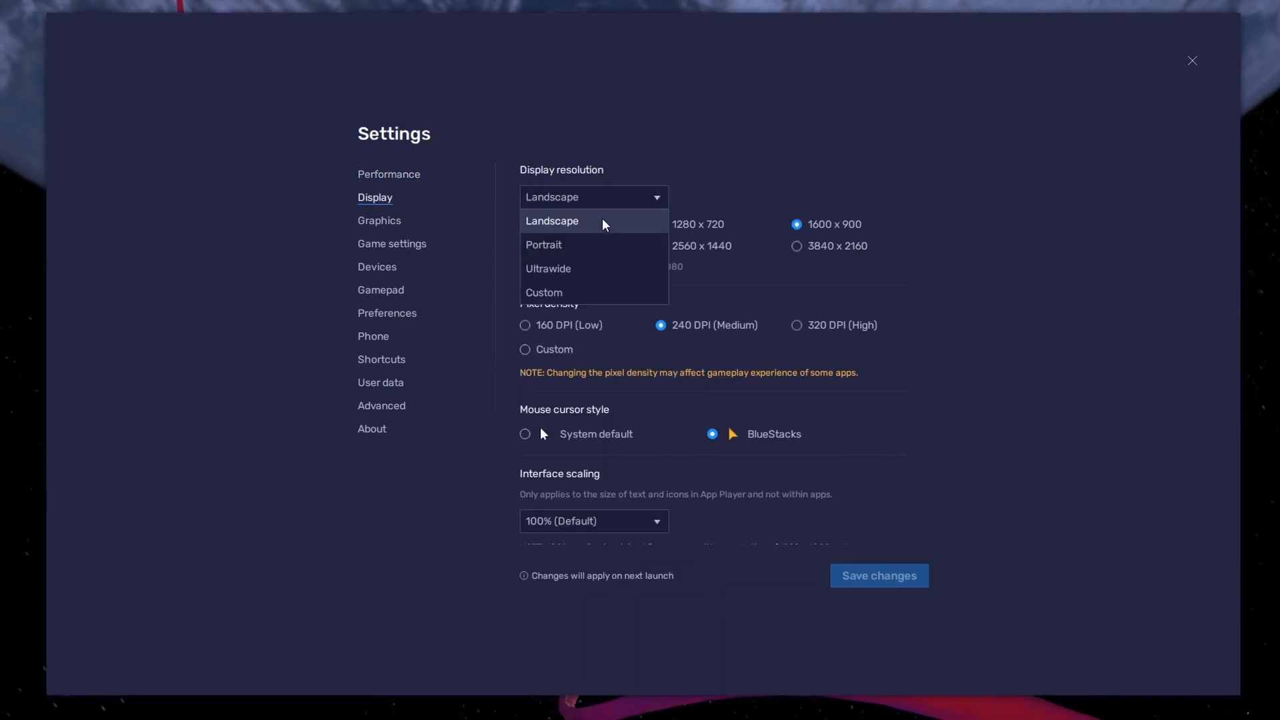
pyautogui.click(551, 220)
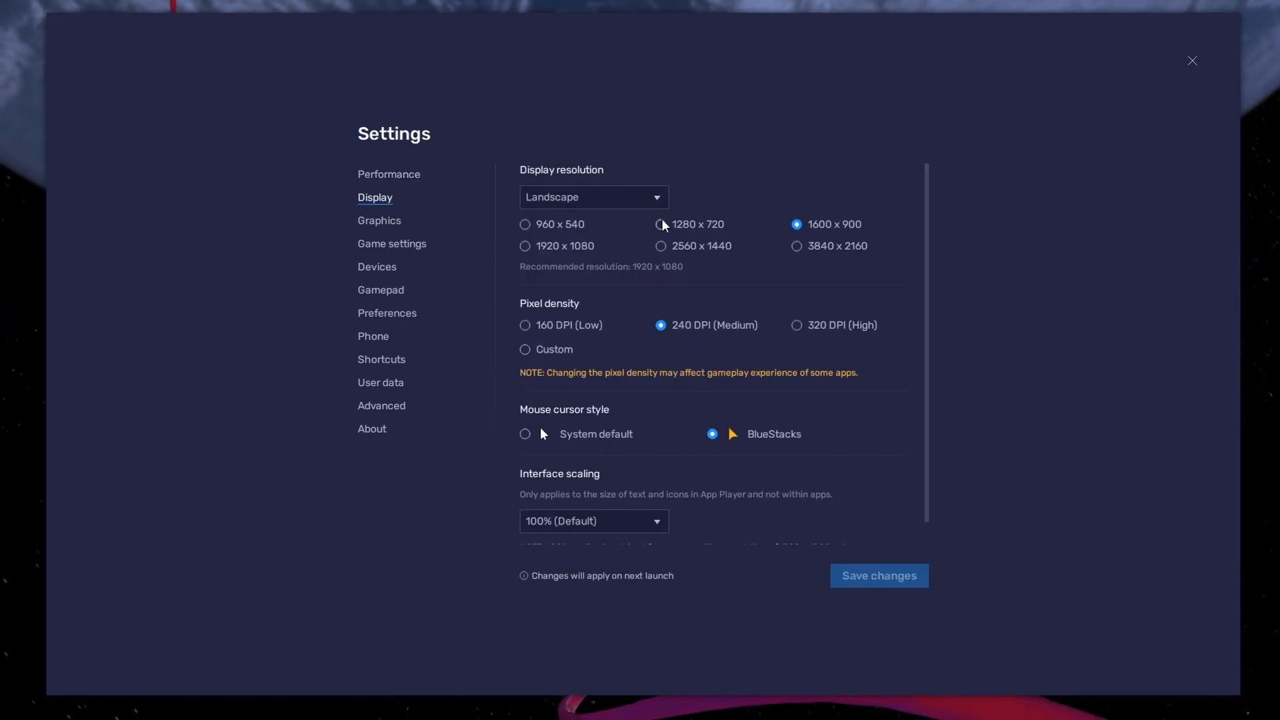
pyautogui.click(661, 245)
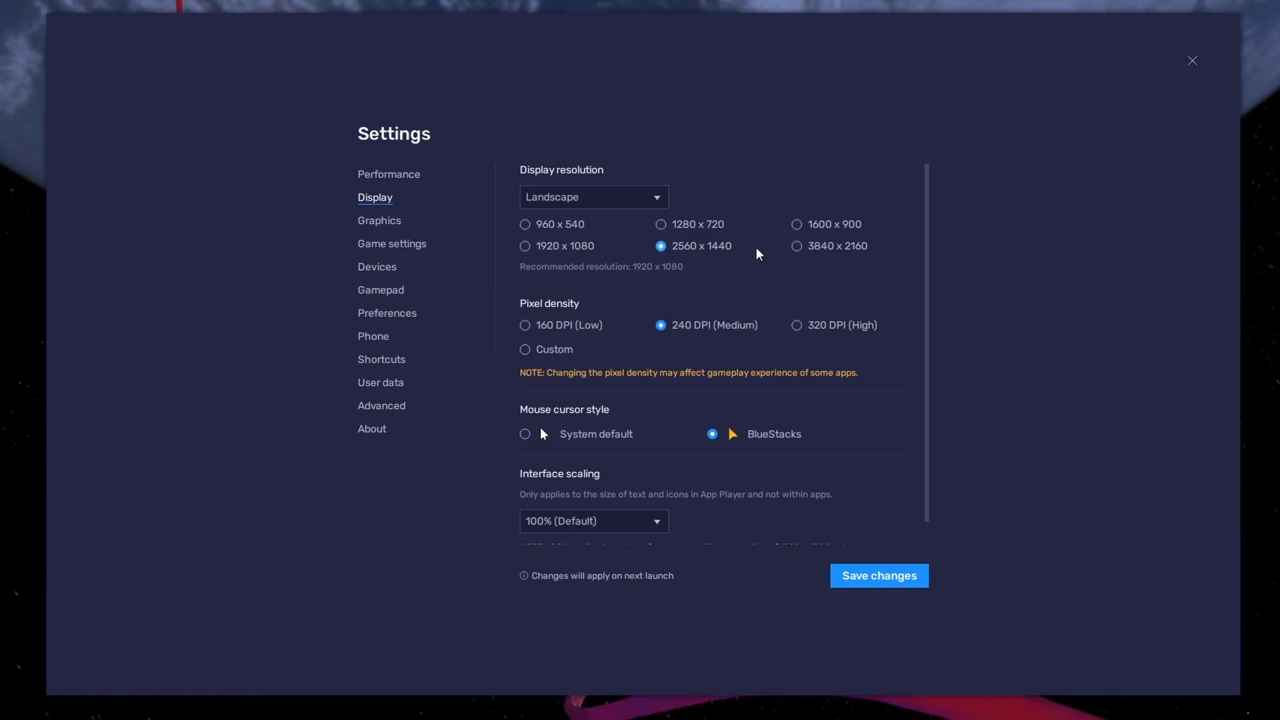
pyautogui.click(796, 224)
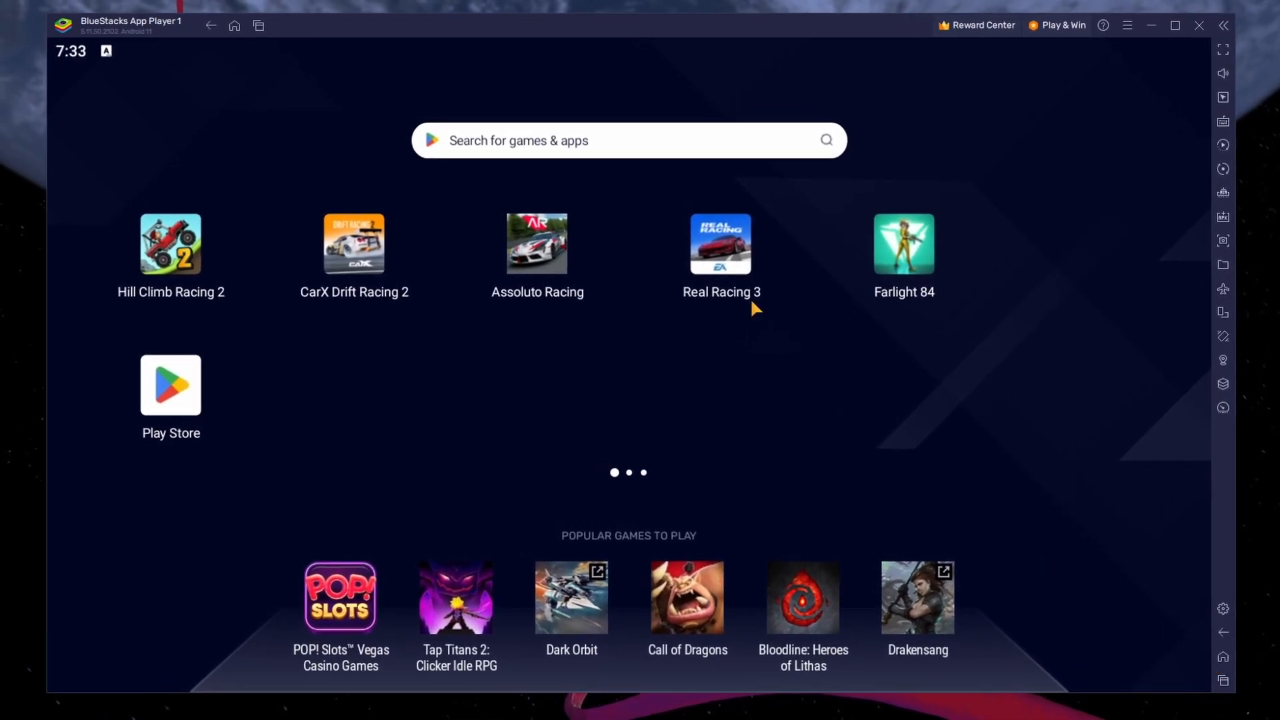
# Launch Real Racing 3, quit the paused race with a DNF, and continue past results
pyautogui.click(720, 244)
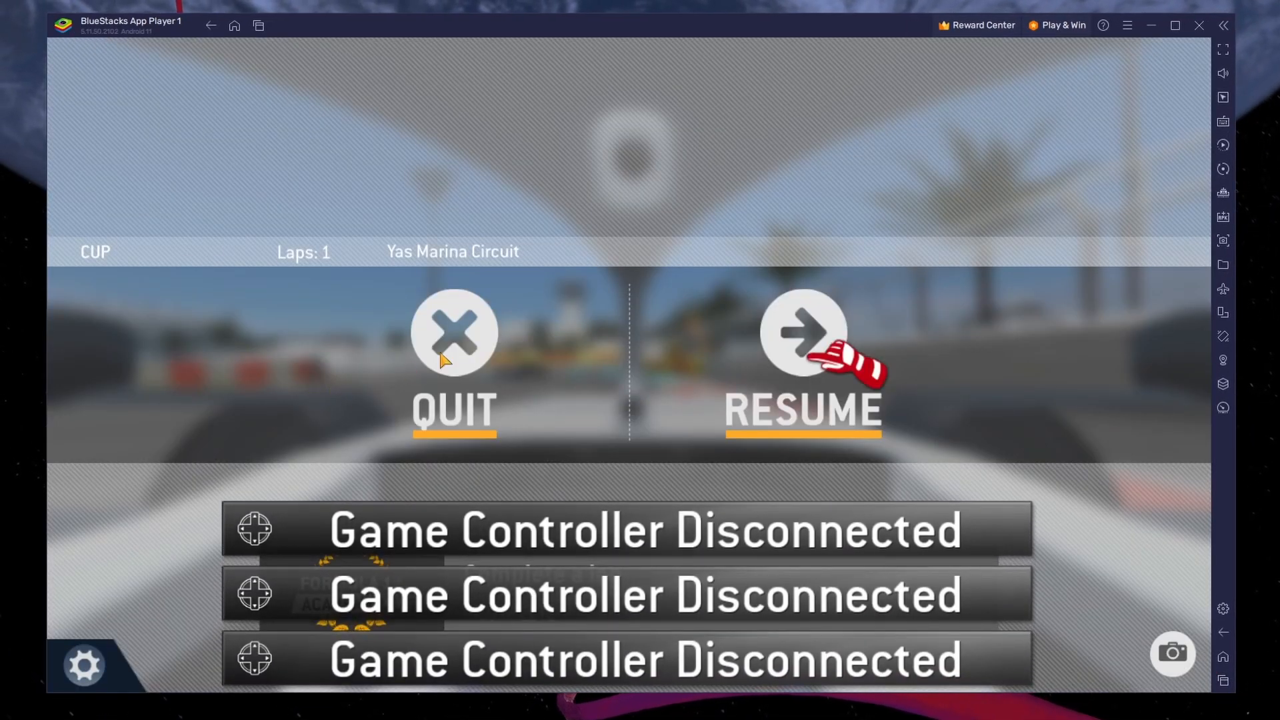
pyautogui.click(805, 340)
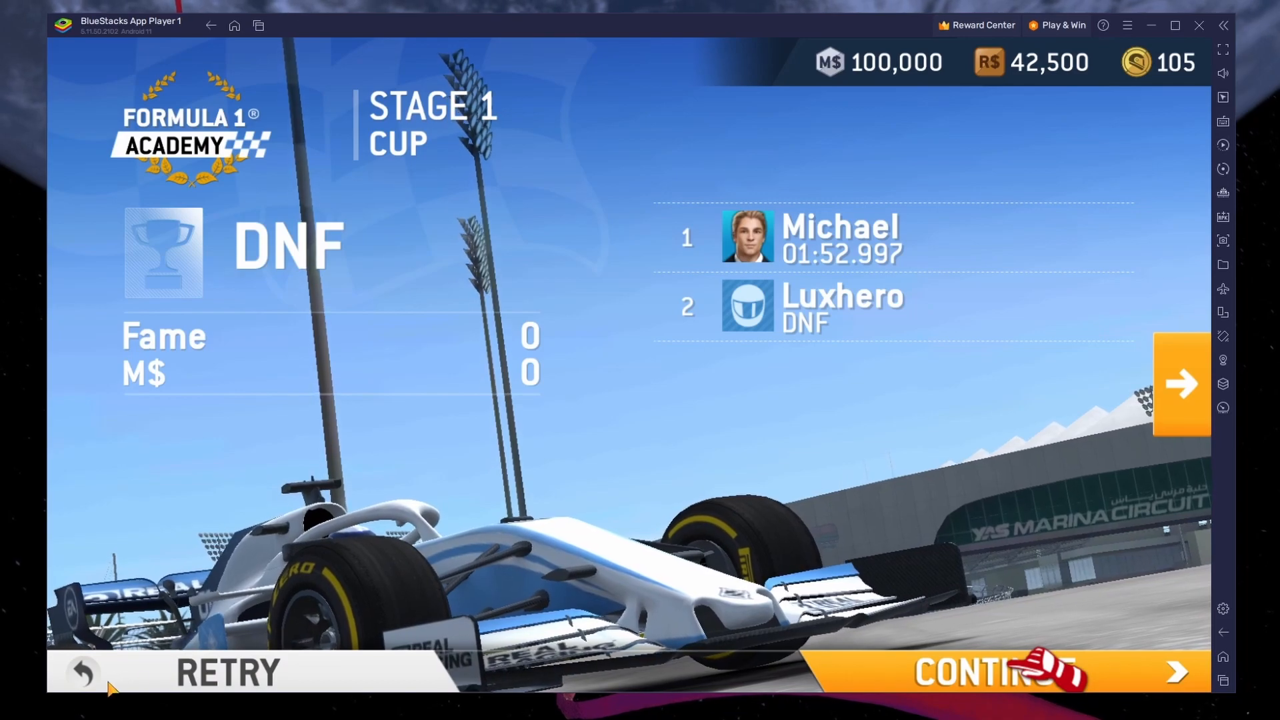
pyautogui.click(986, 671)
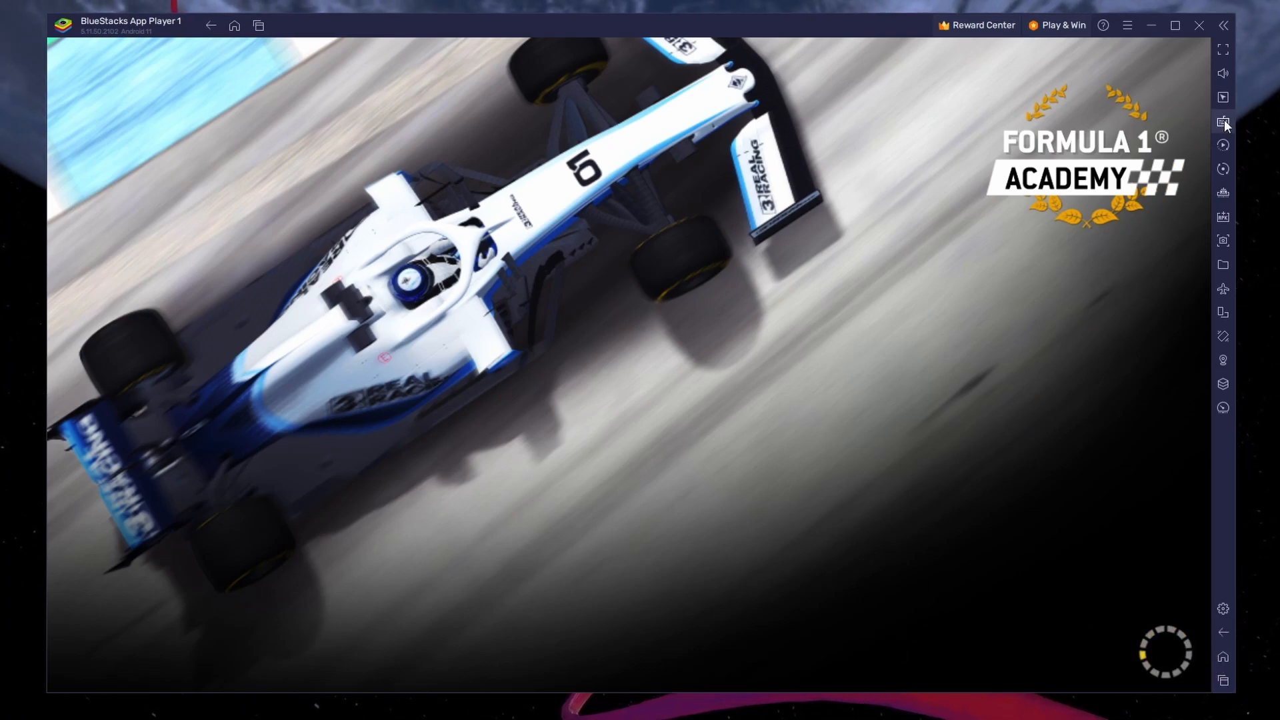
# Switch on the WASD D-pad on-screen controls overlay for Real Racing 3
pyautogui.click(1222, 122)
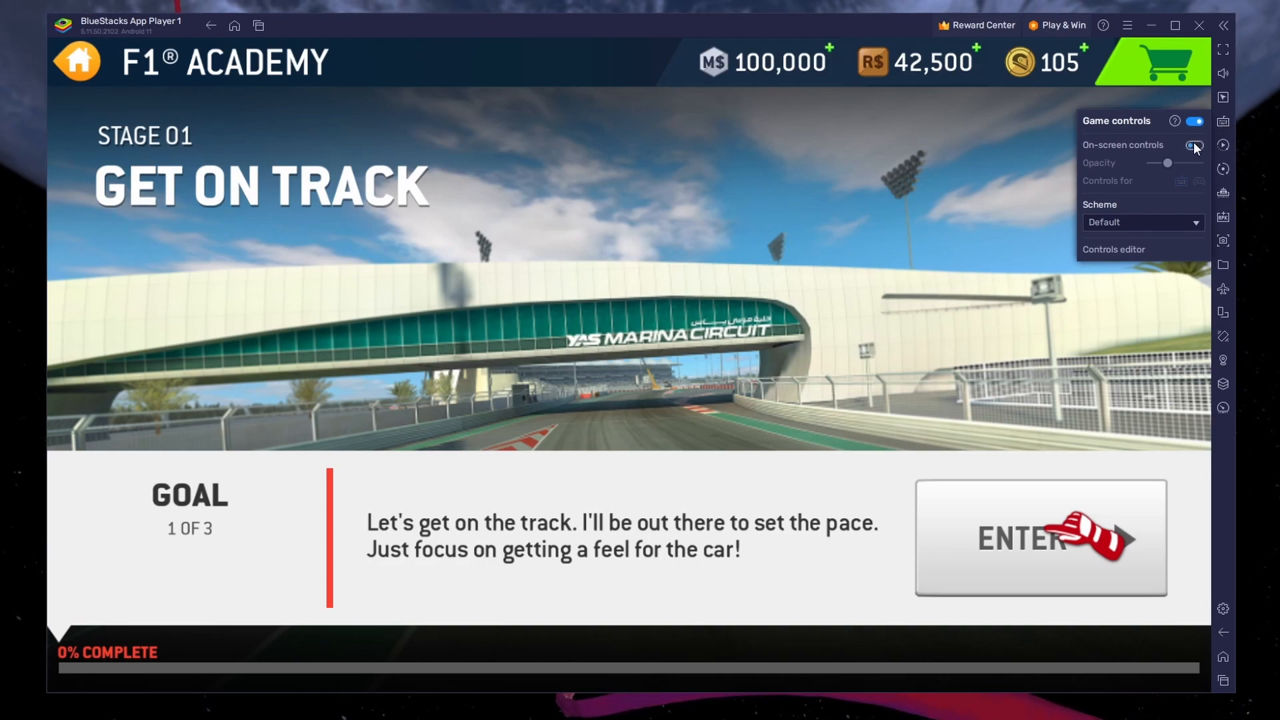
pyautogui.click(1194, 145)
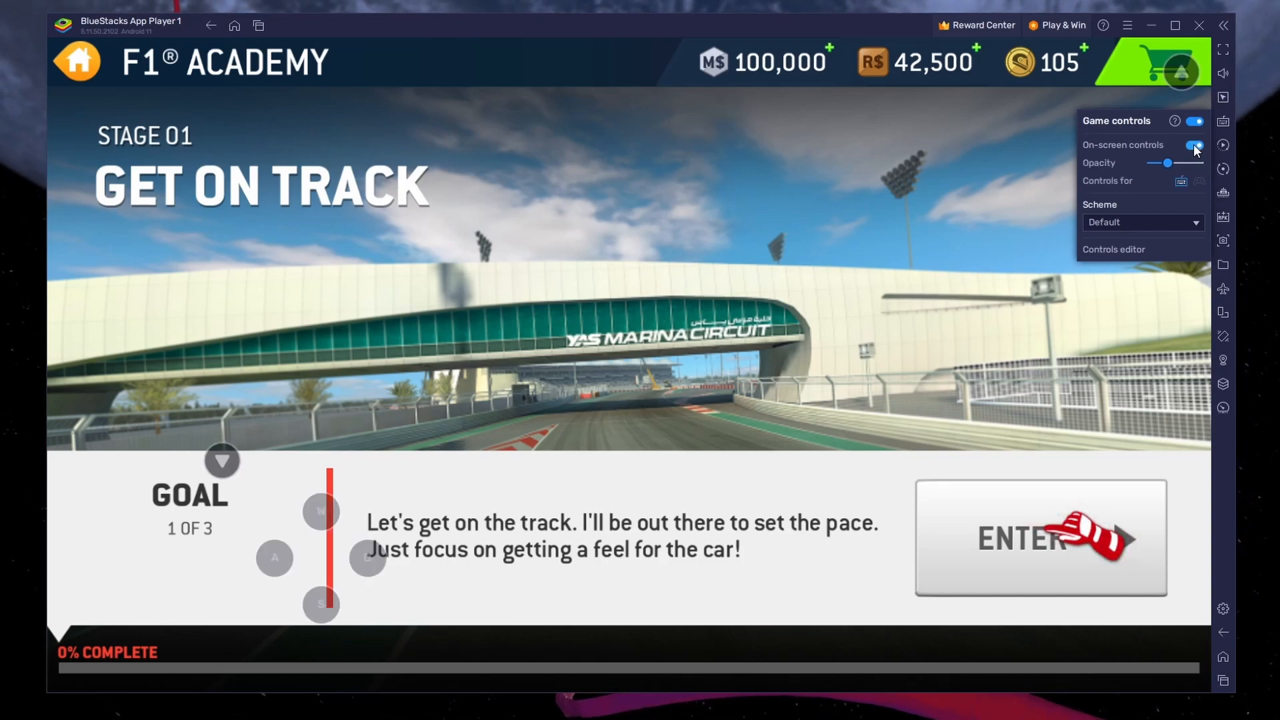
# Review the WASD D-pad and joystick mapping in the BlueStacks controls editor
pyautogui.moveTo(1170, 163); pyautogui.dragTo(1183, 163)
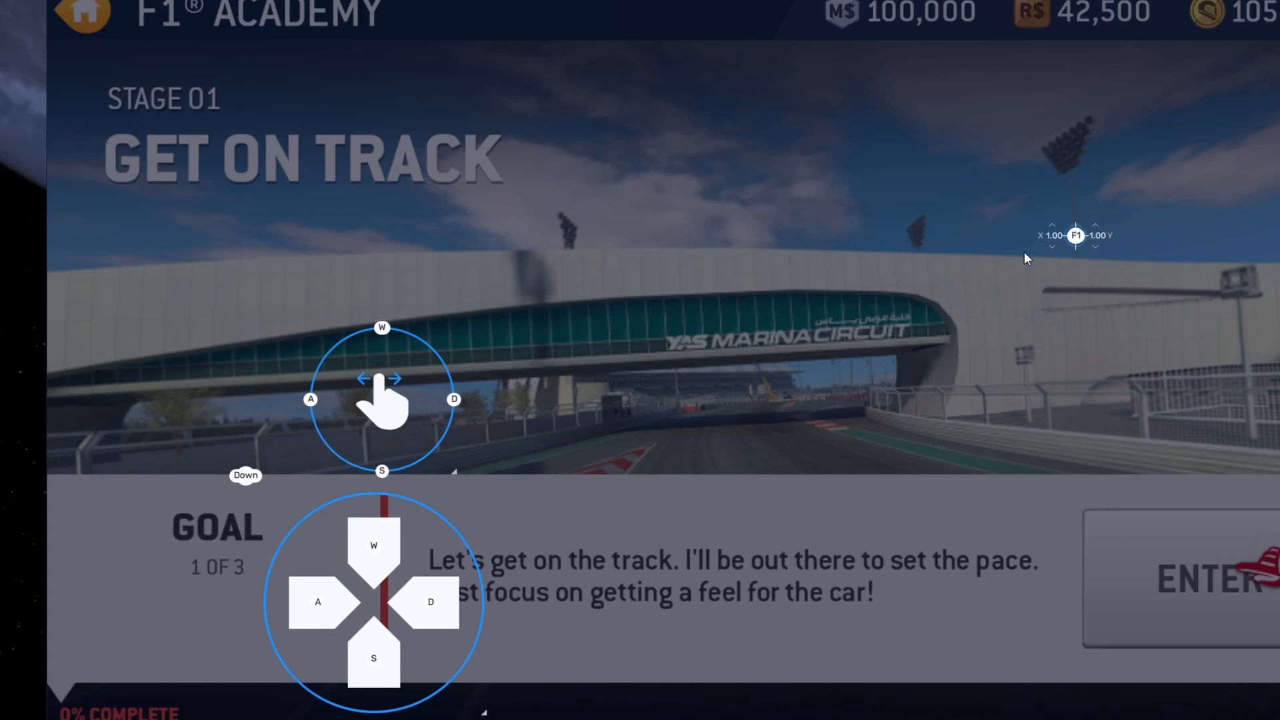
pyautogui.moveTo(1075, 236); pyautogui.dragTo(557, 432)
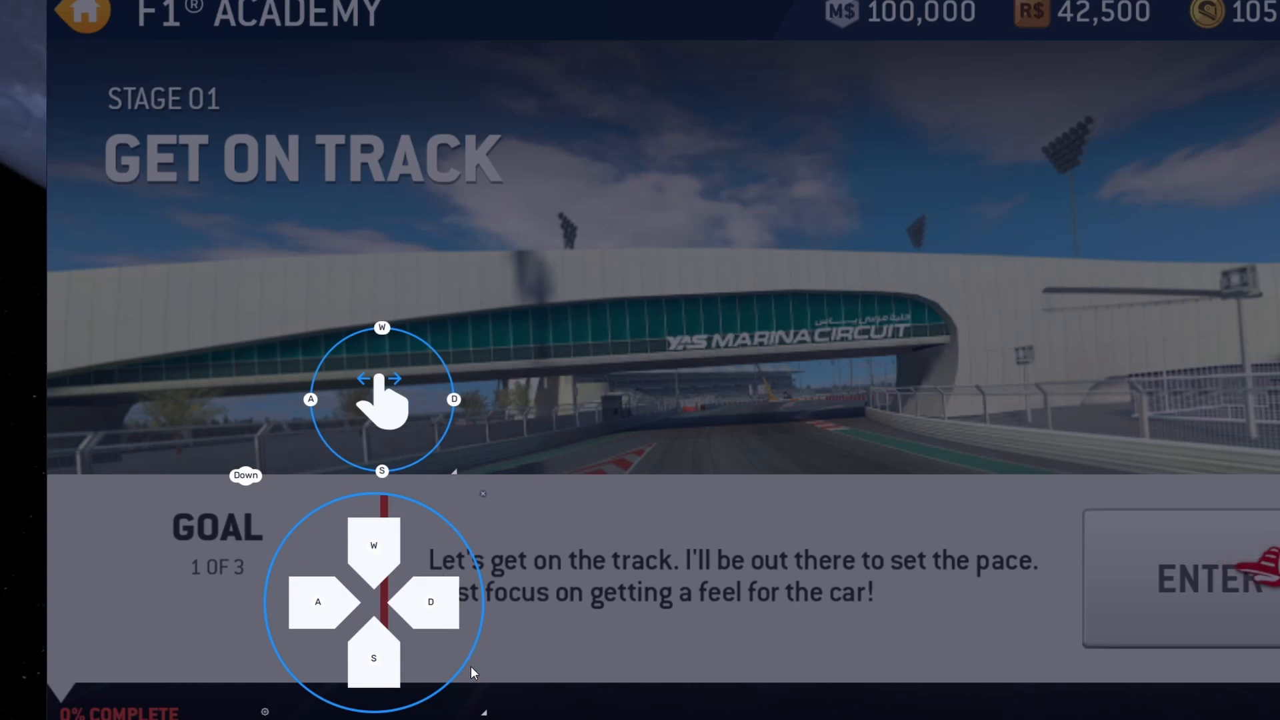
pyautogui.moveTo(490, 710)
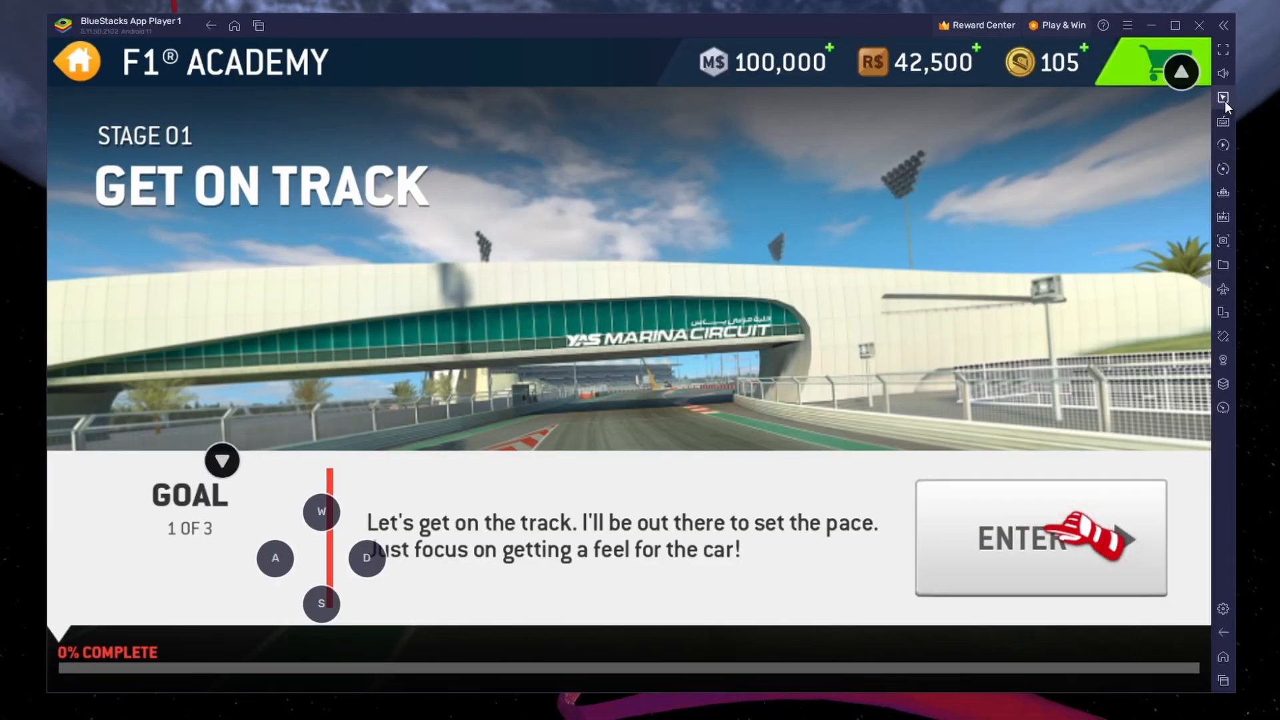
# Raise the on-screen controls opacity slider in the Game controls panel
pyautogui.click(1223, 97)
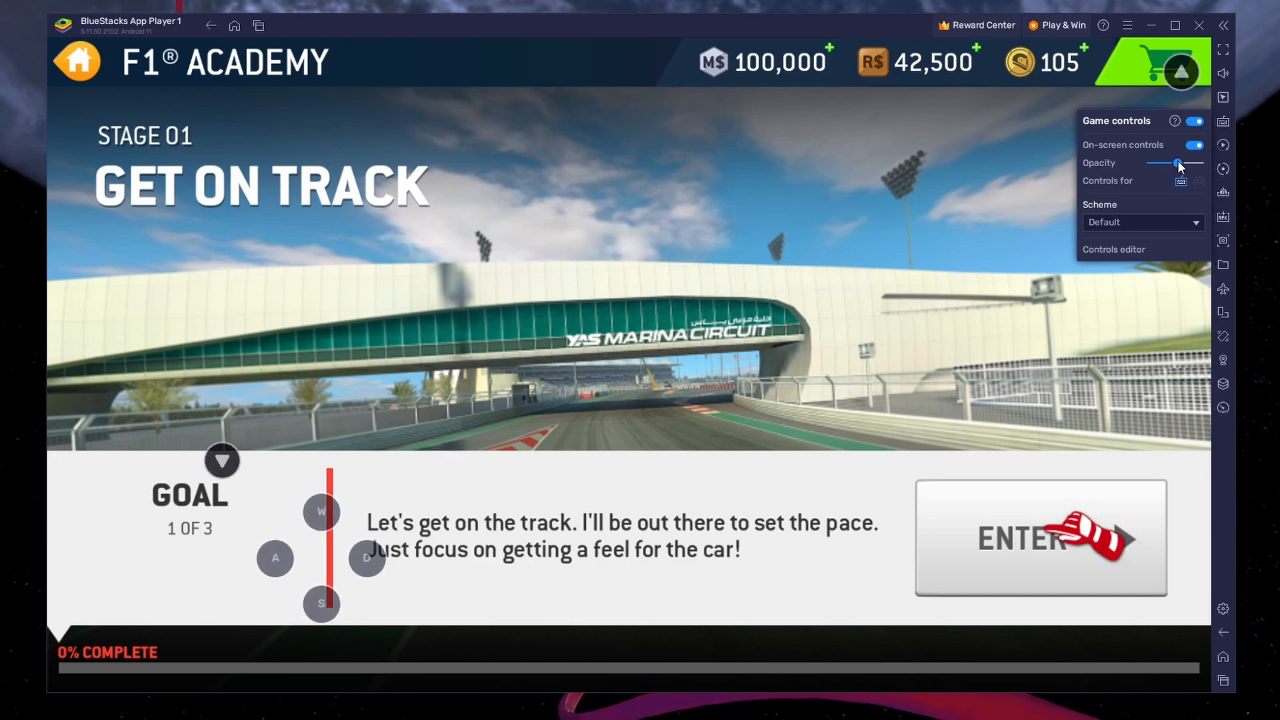
pyautogui.click(1039, 540)
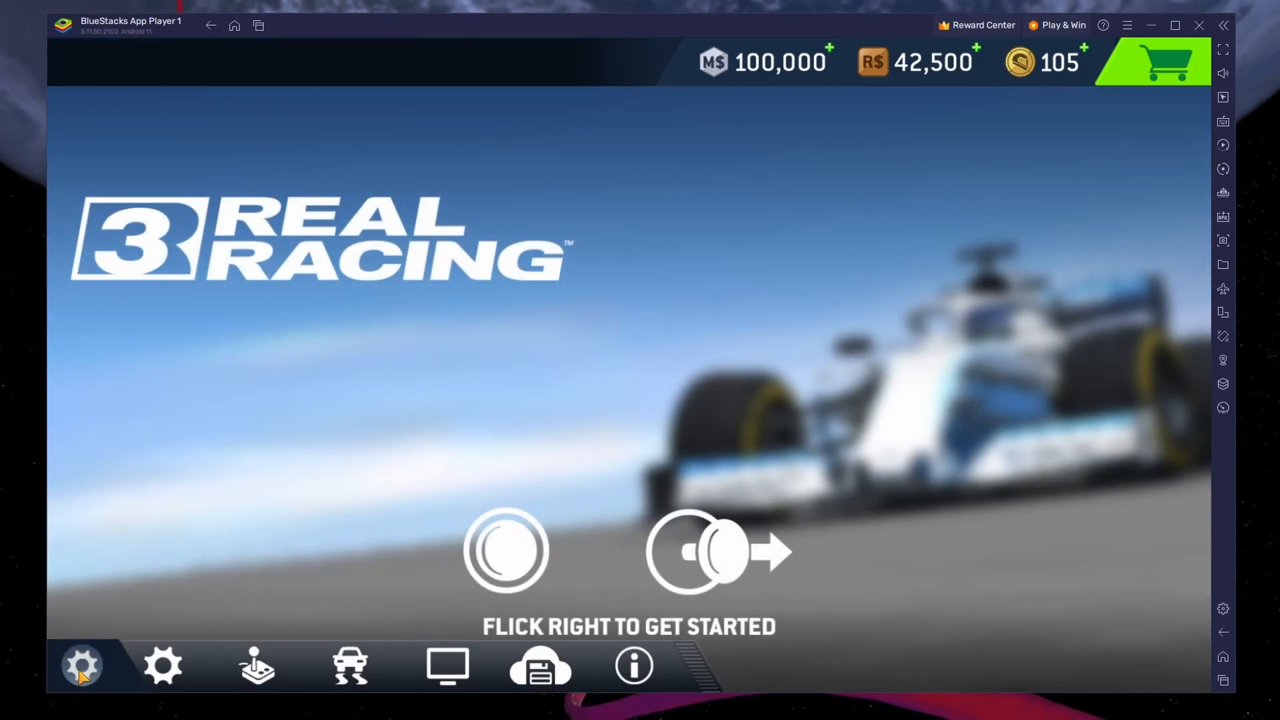
pyautogui.click(80, 664)
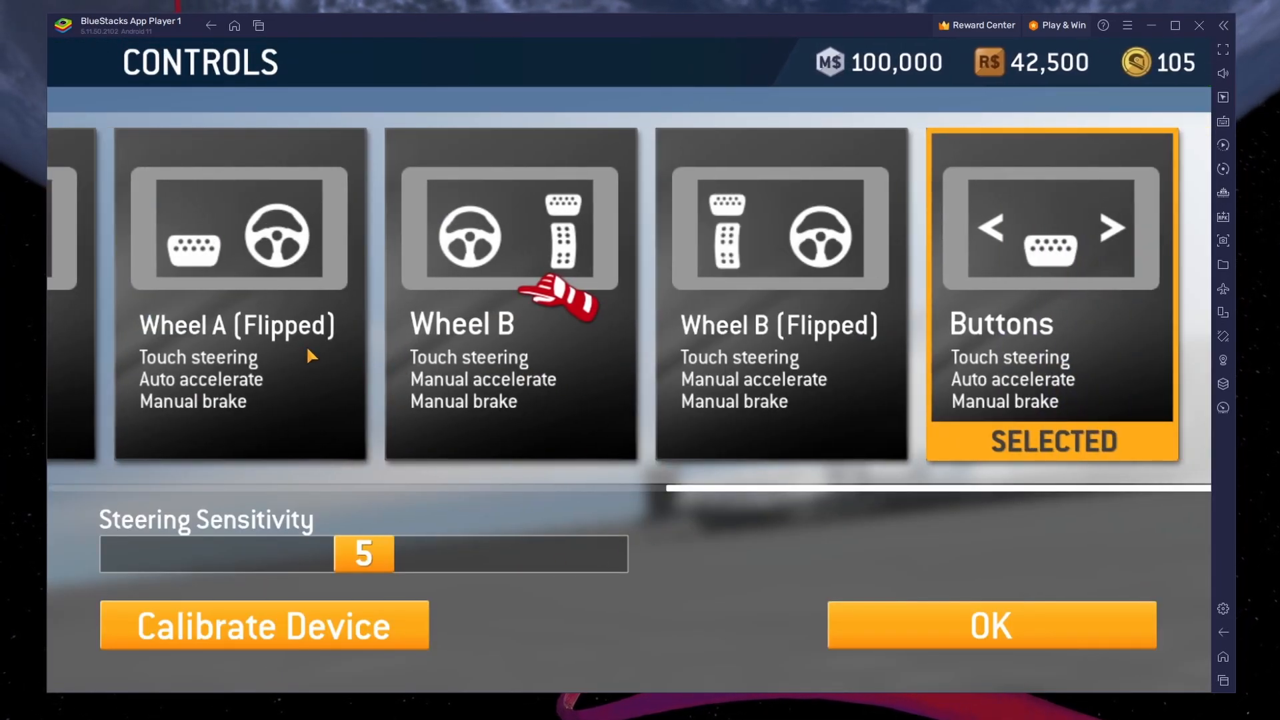
pyautogui.moveTo(281, 335)
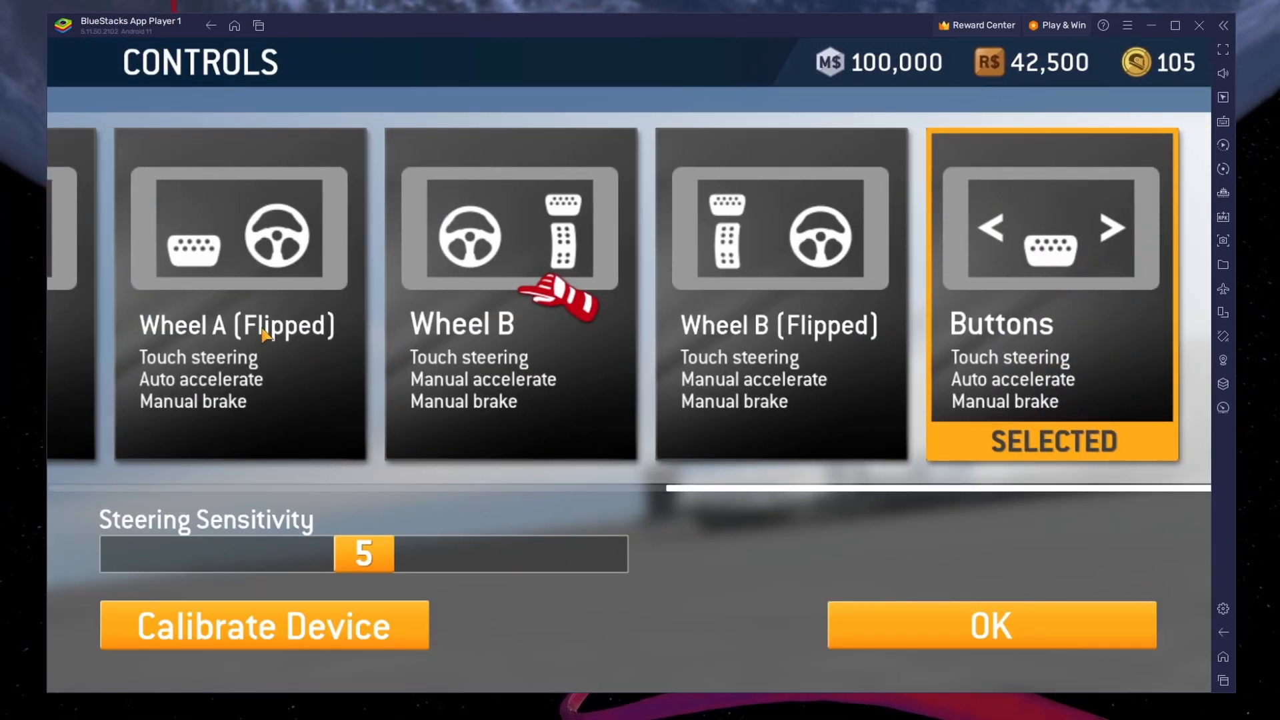
pyautogui.click(990, 625)
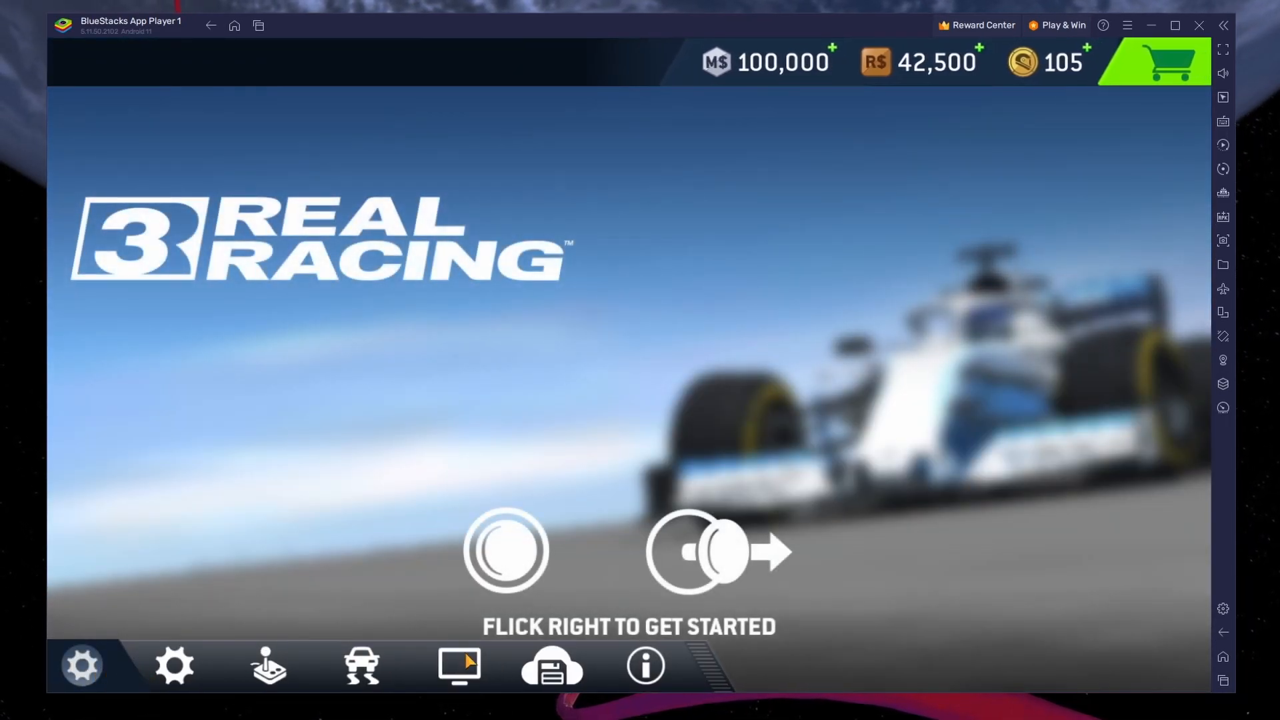
# View Real Racing 3's Settings > Display > Heads-Up Display options
pyautogui.click(83, 667)
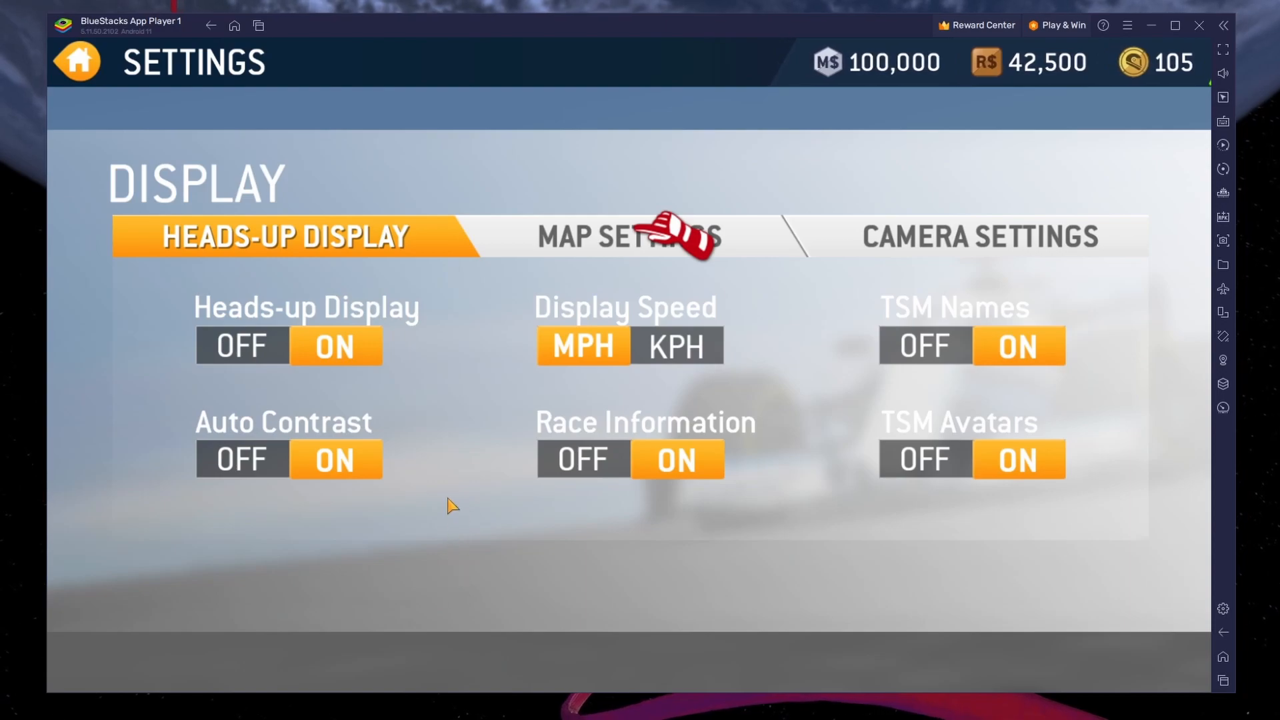
pyautogui.click(980, 236)
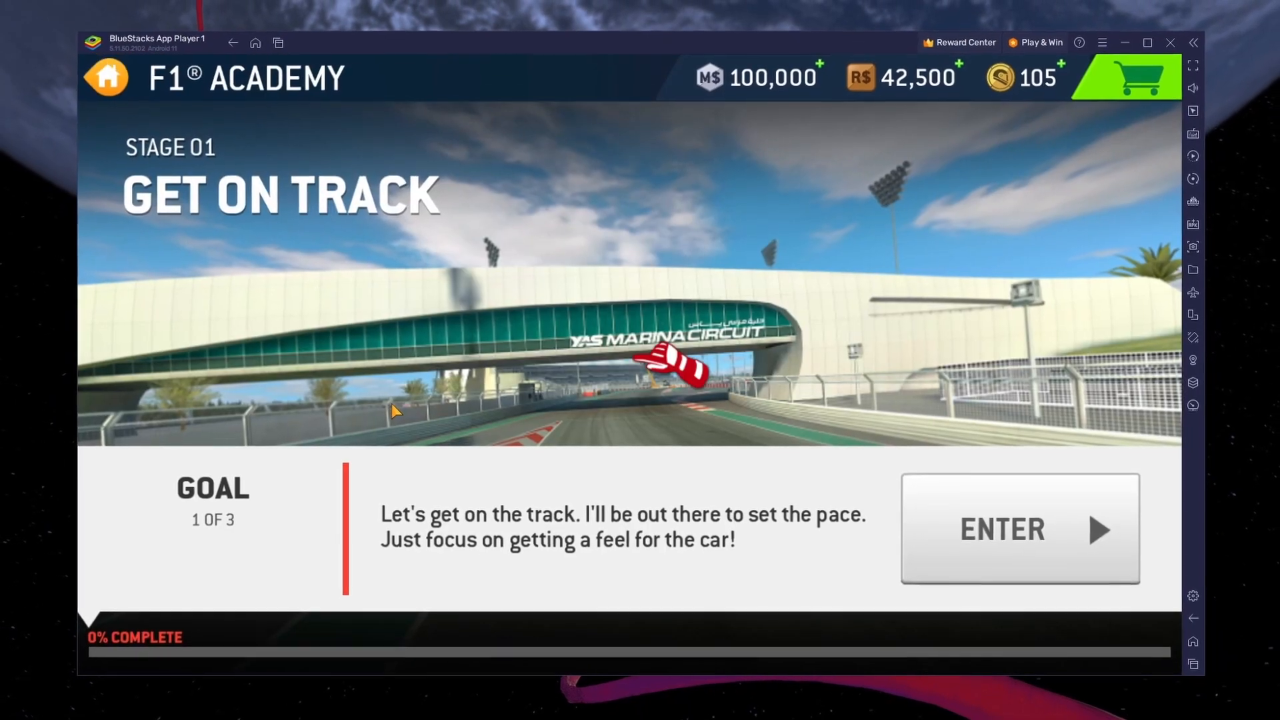
# Enter Stage 01 Get On Track to reach the F1 Academy Car selection
pyautogui.click(1019, 530)
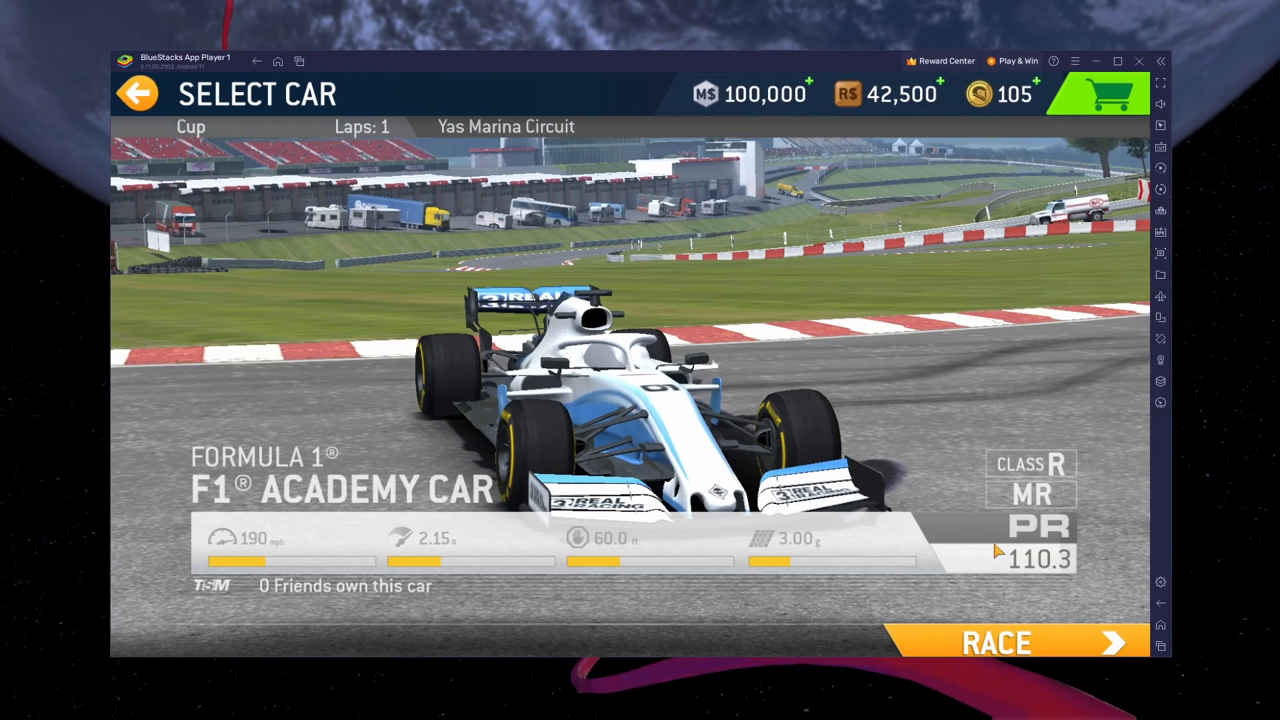